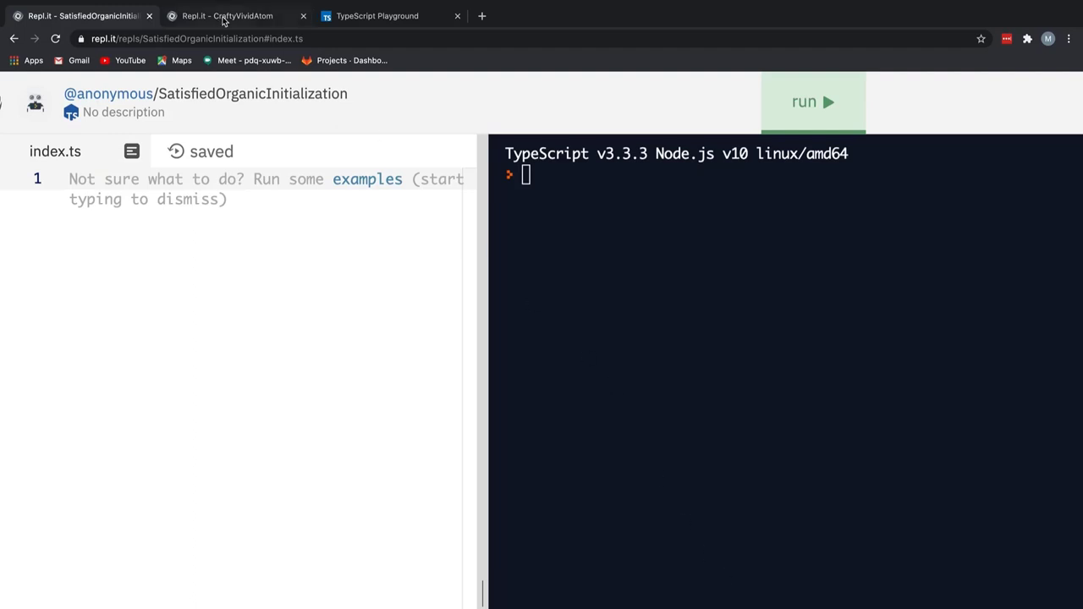
Switch between the TypeScript and CraftyVividAtom repl tabs, ending in CraftyVividAtom's empty index.js.
{"action": "left_click", "coordinate": [227, 15]}
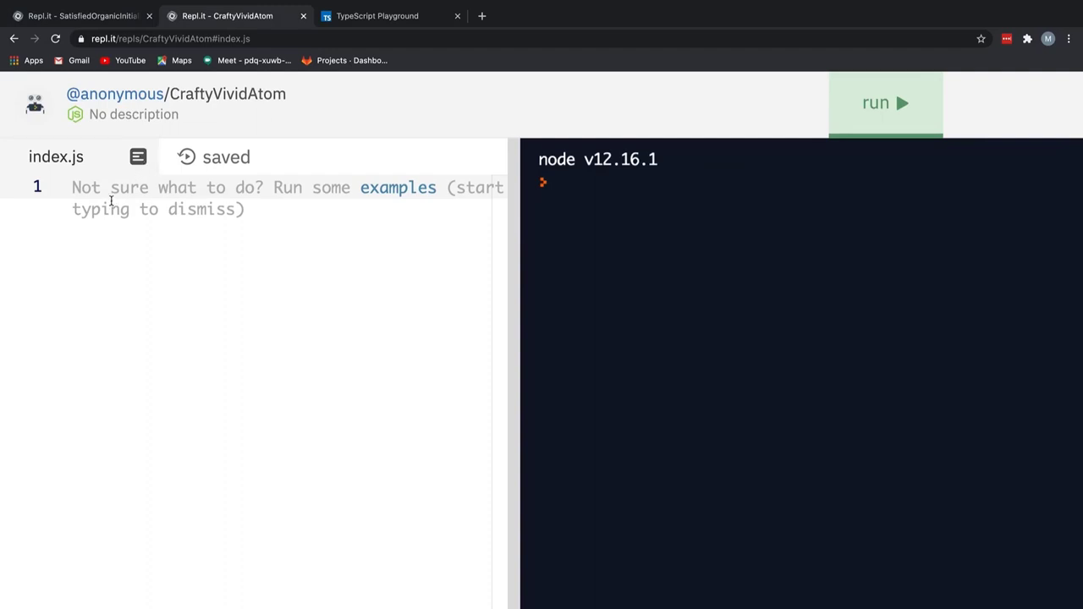
{"action": "left_click", "coordinate": [74, 187]}
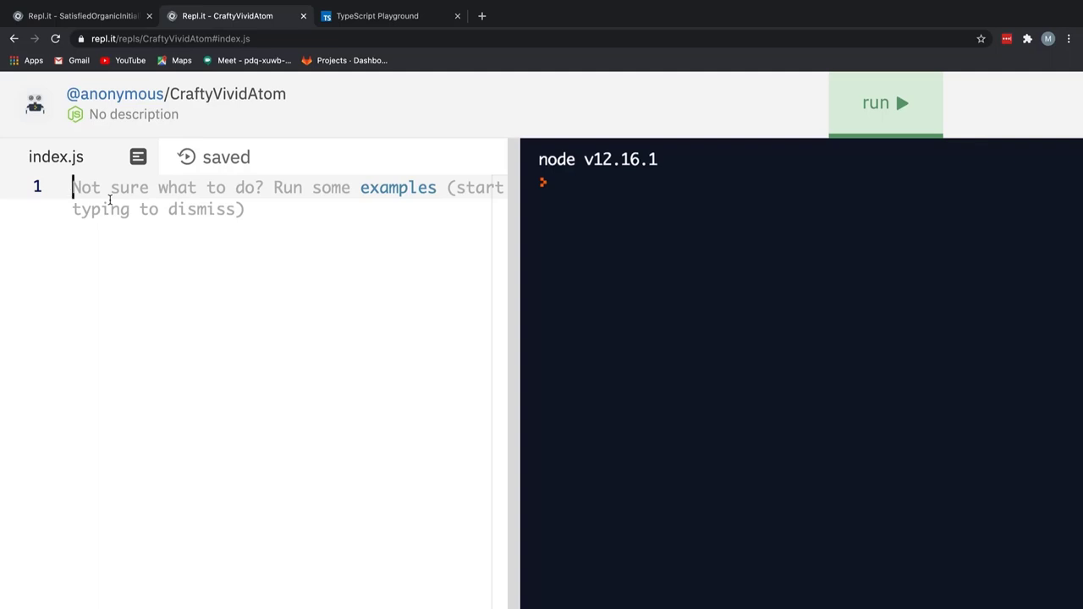
{"action": "left_click", "coordinate": [77, 16]}
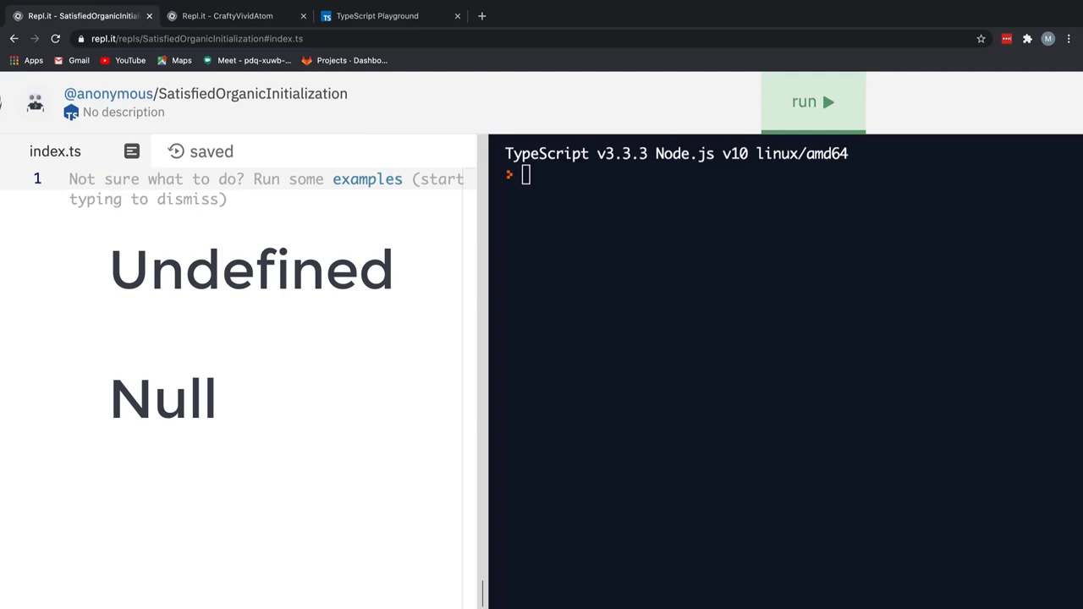
{"action": "left_click", "coordinate": [237, 15]}
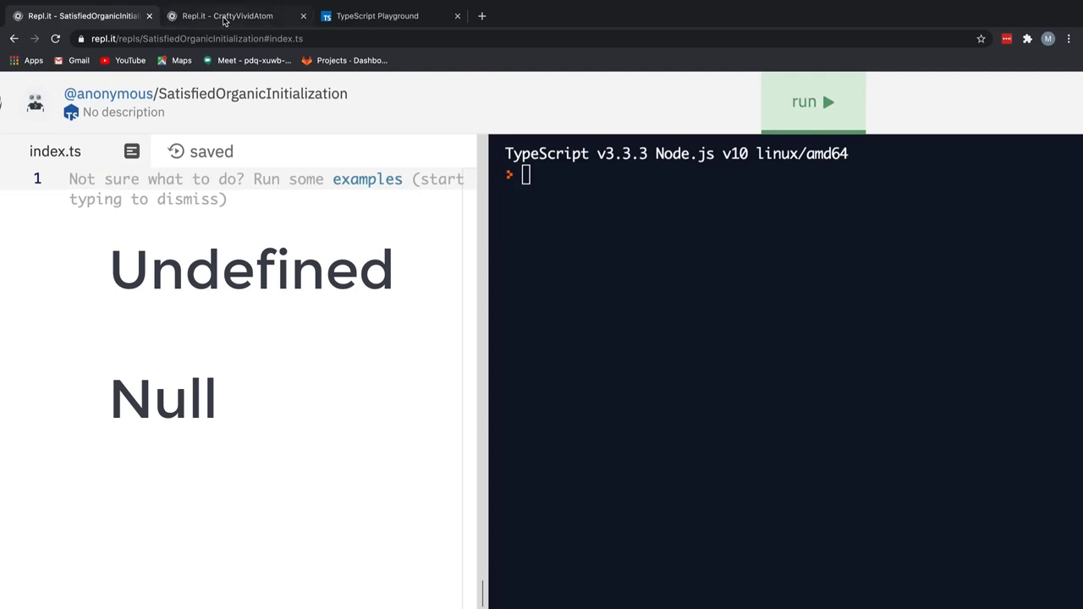
{"action": "left_click", "coordinate": [237, 15]}
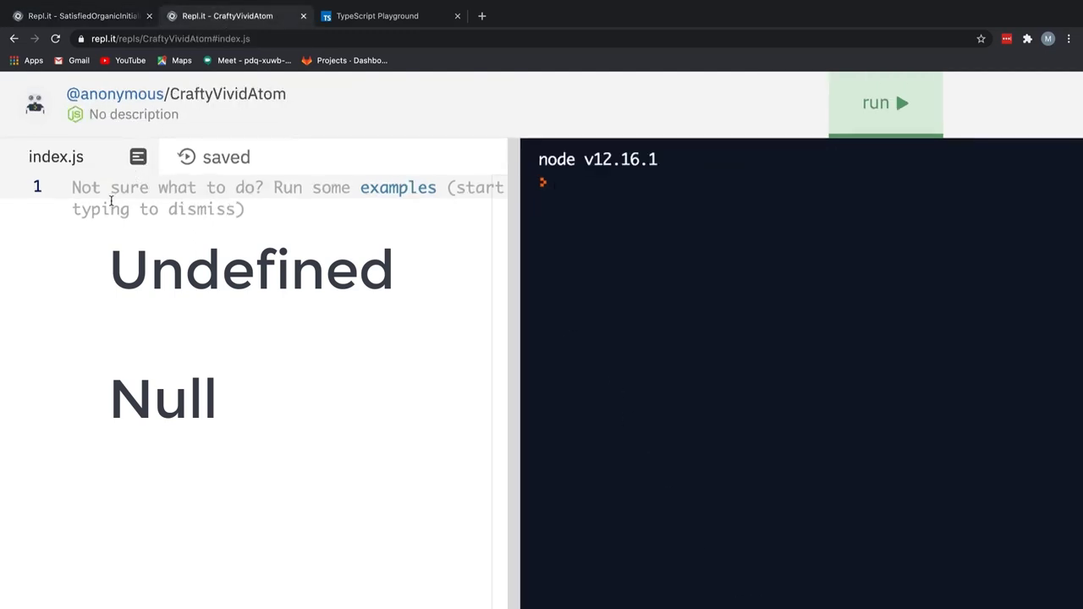
{"action": "left_click", "coordinate": [77, 187]}
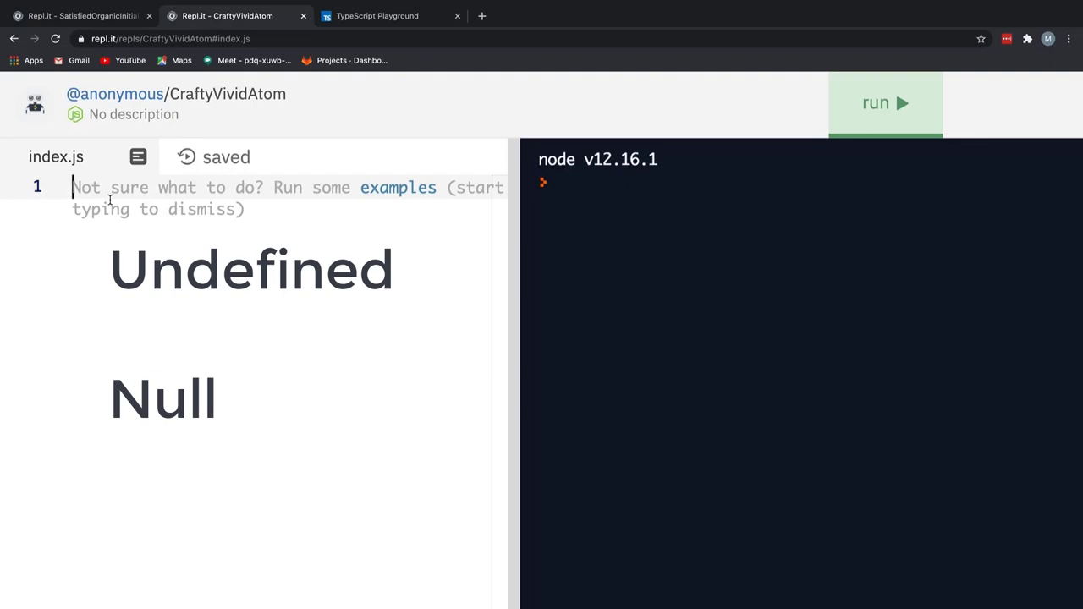
{"action": "left_click", "coordinate": [76, 16]}
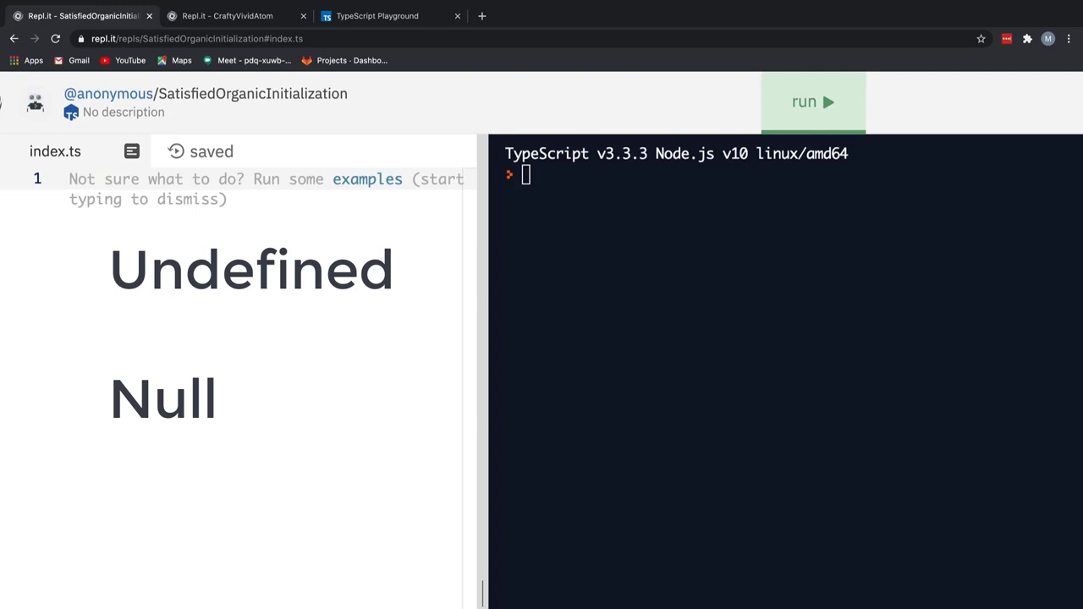
{"action": "left_click", "coordinate": [226, 16]}
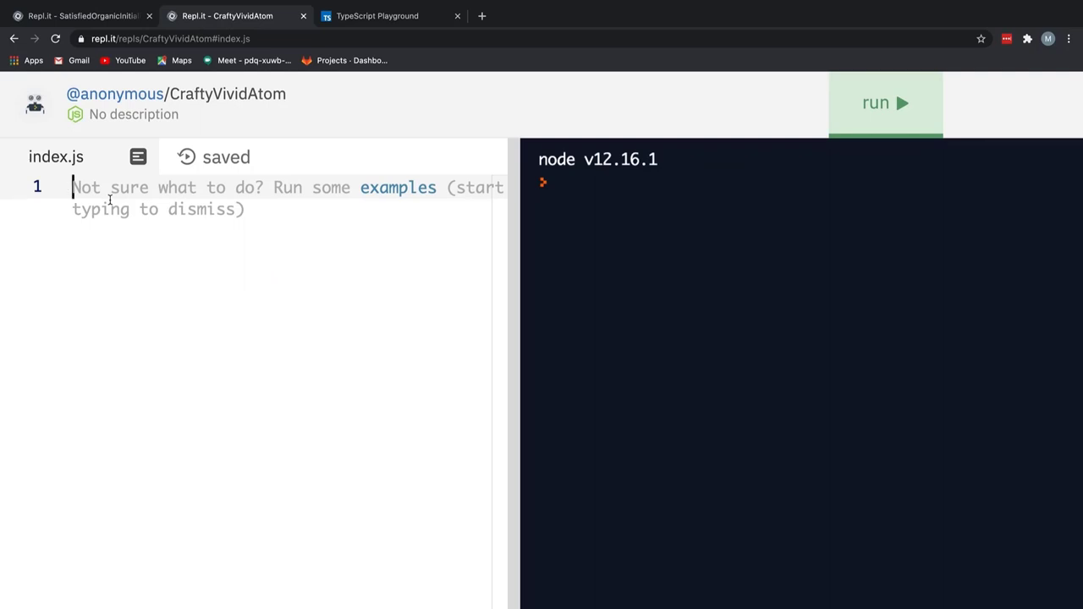
Declare var greet = "Welcome", reassign it to 32, log greet, and run to print 32.
{"action": "type", "text": "var greet = \"Welcome"}
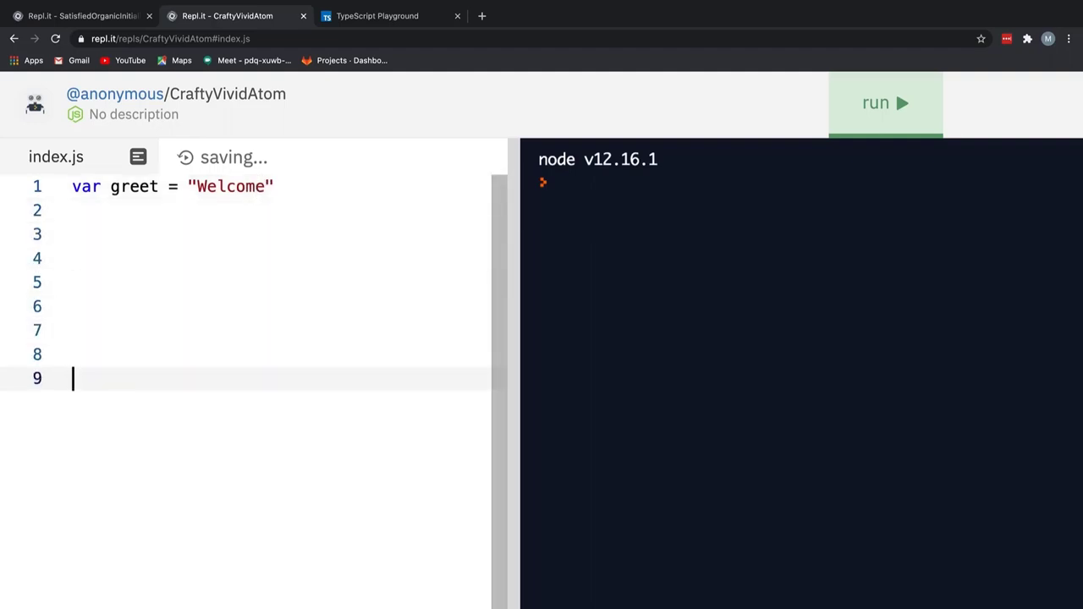
{"action": "type", "text": "greet = 32"}
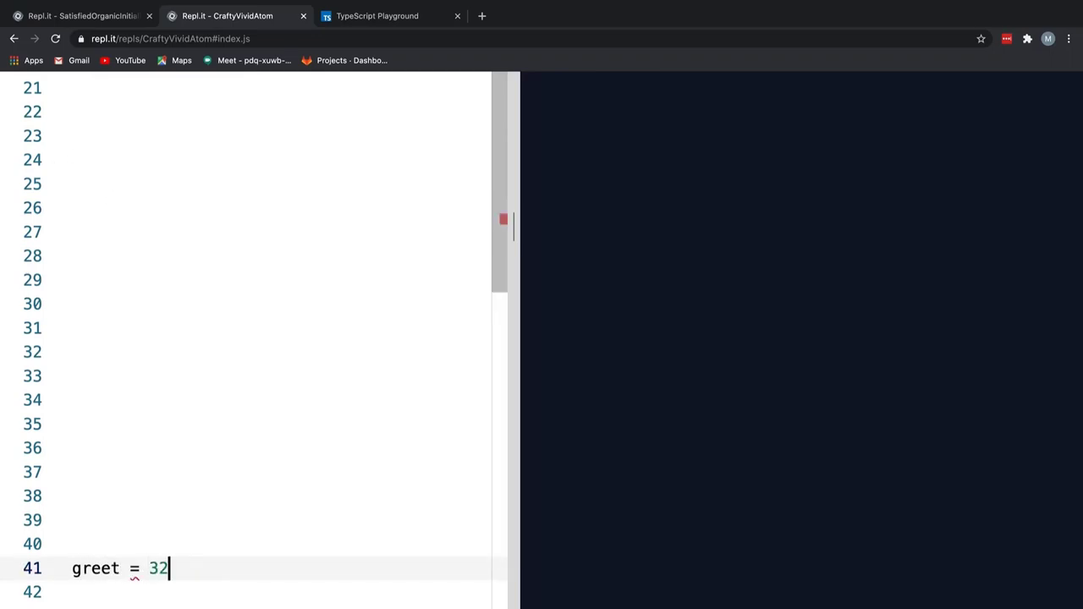
{"action": "type", "text": "console.log(gr"}
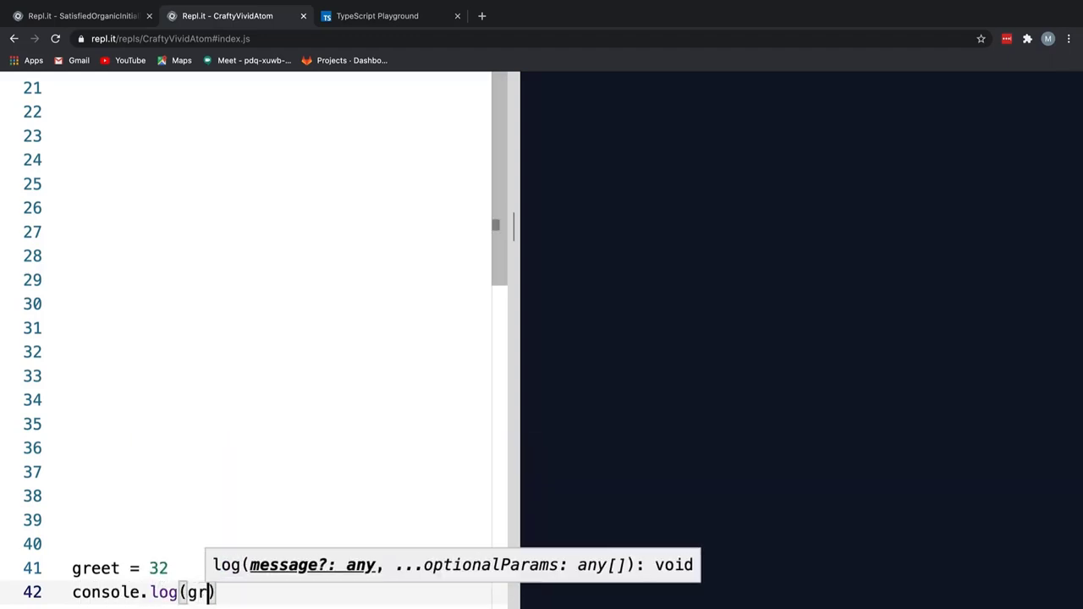
{"action": "type", "text": "eet"}
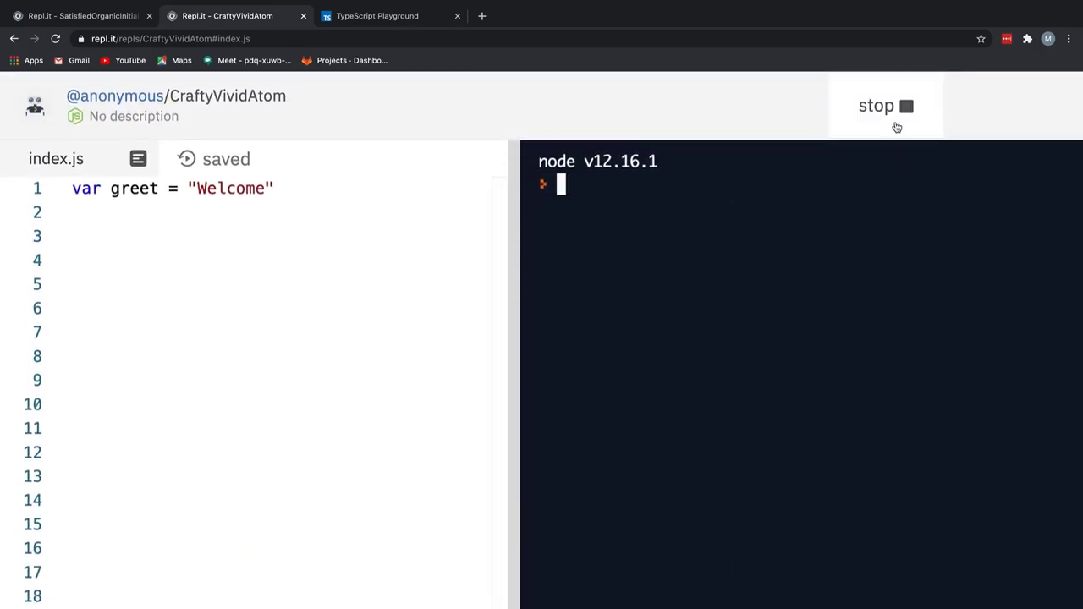
{"action": "left_click", "coordinate": [885, 105]}
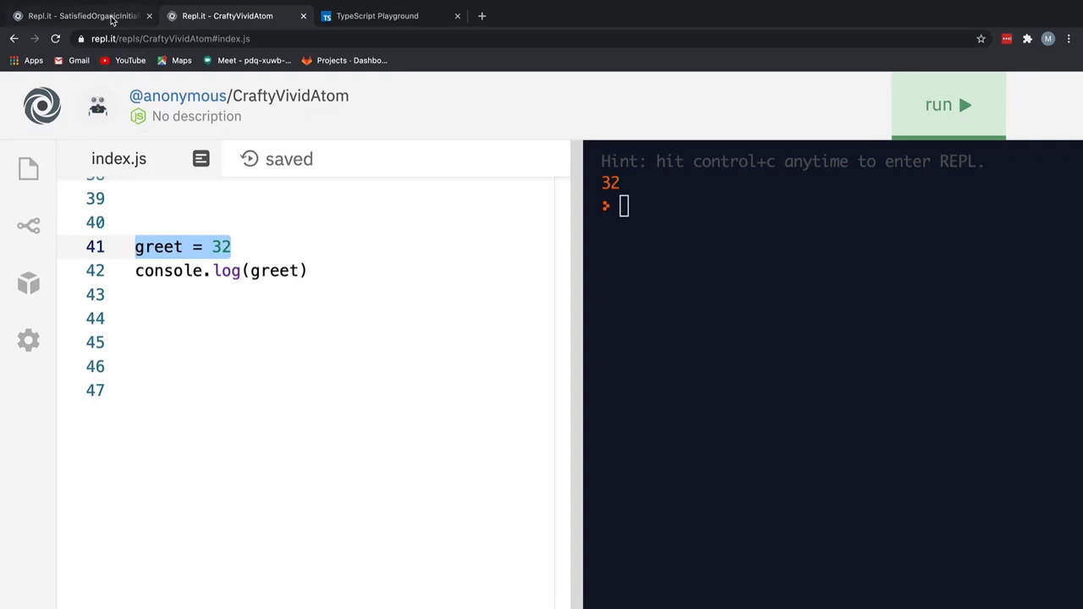
Switch to the SatisfiedOrganicInitialization tab and place the cursor in its empty index.ts.
{"action": "left_click", "coordinate": [81, 16]}
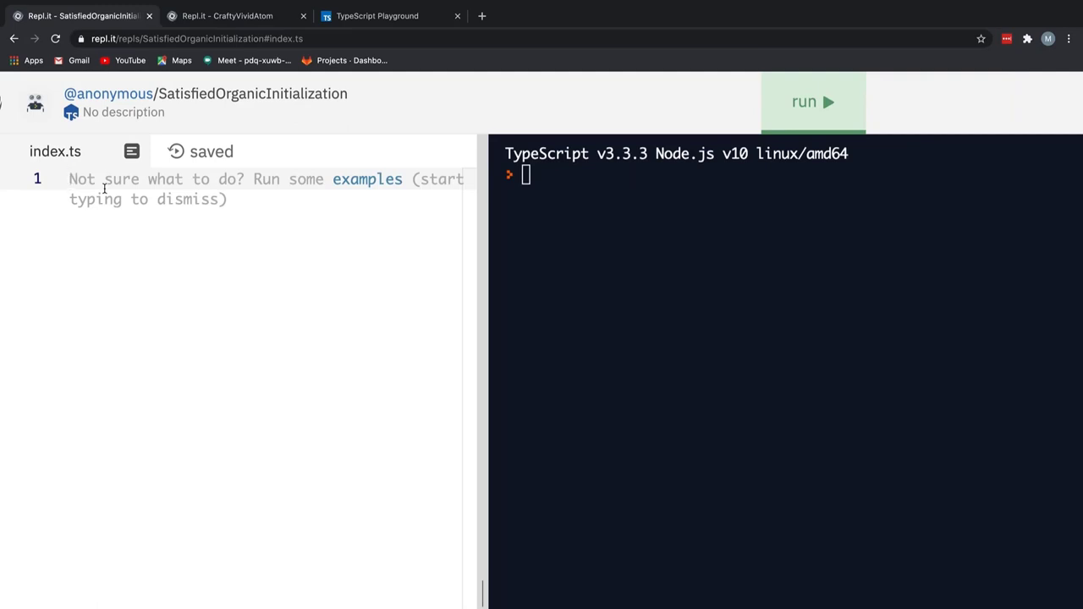
{"action": "left_click", "coordinate": [71, 178]}
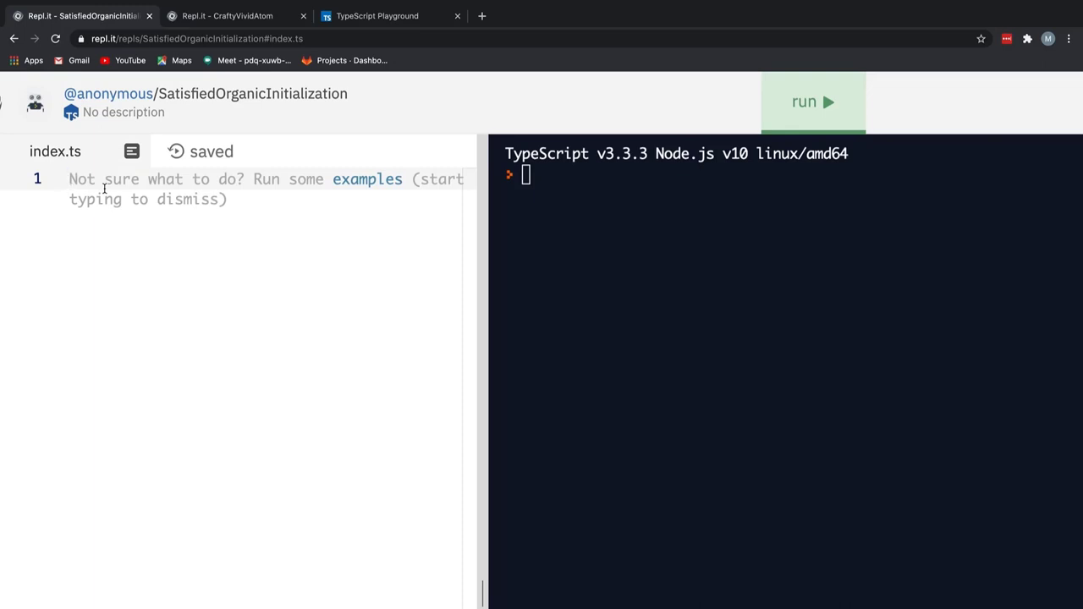
{"action": "left_click", "coordinate": [71, 178]}
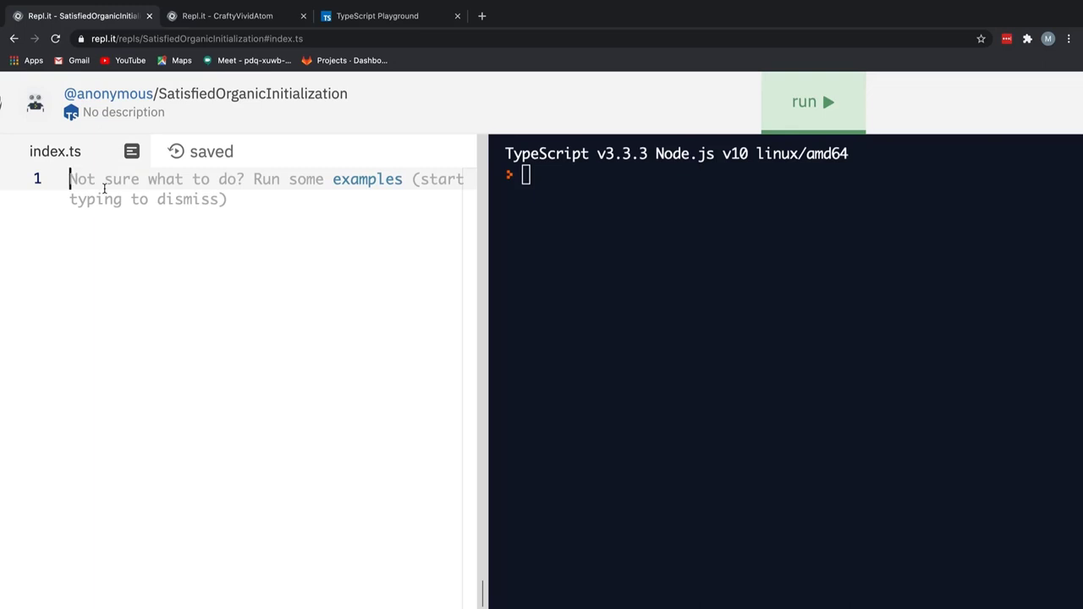
Type let greet: string = "Welcome" and greet = 32, which gets flagged as an error.
{"action": "type", "text": "l"}
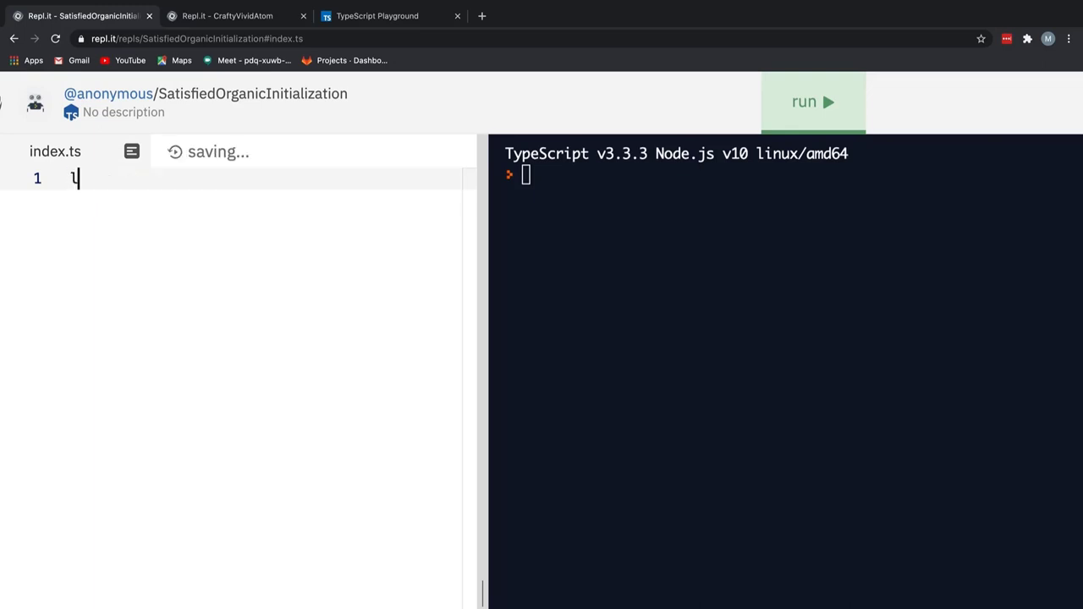
{"action": "type", "text": "et greet: string"}
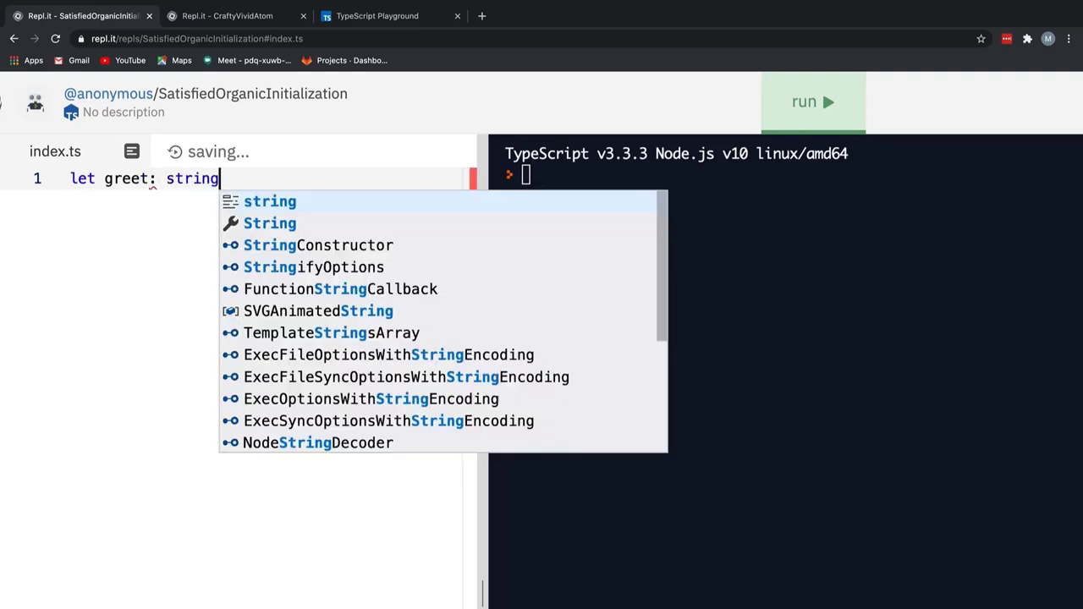
{"action": "type", "text": "= \"Wel"}
{"action": "type", "text": "greet = 32"}
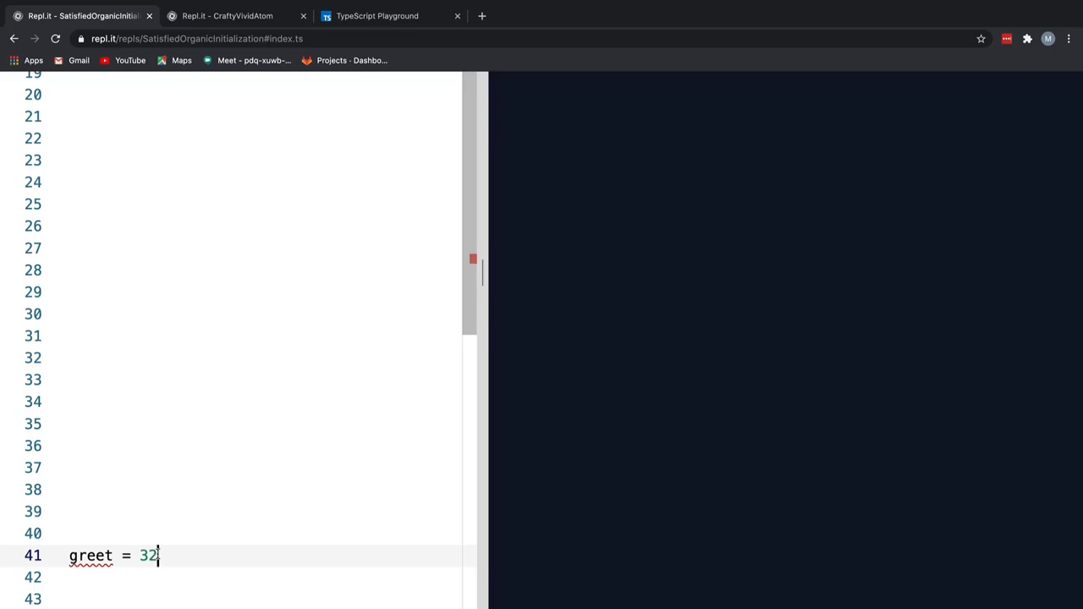
Declare randomNumber: number = 32, log greet and randomNumber, and run the script.
{"action": "type", "text": "let r"}
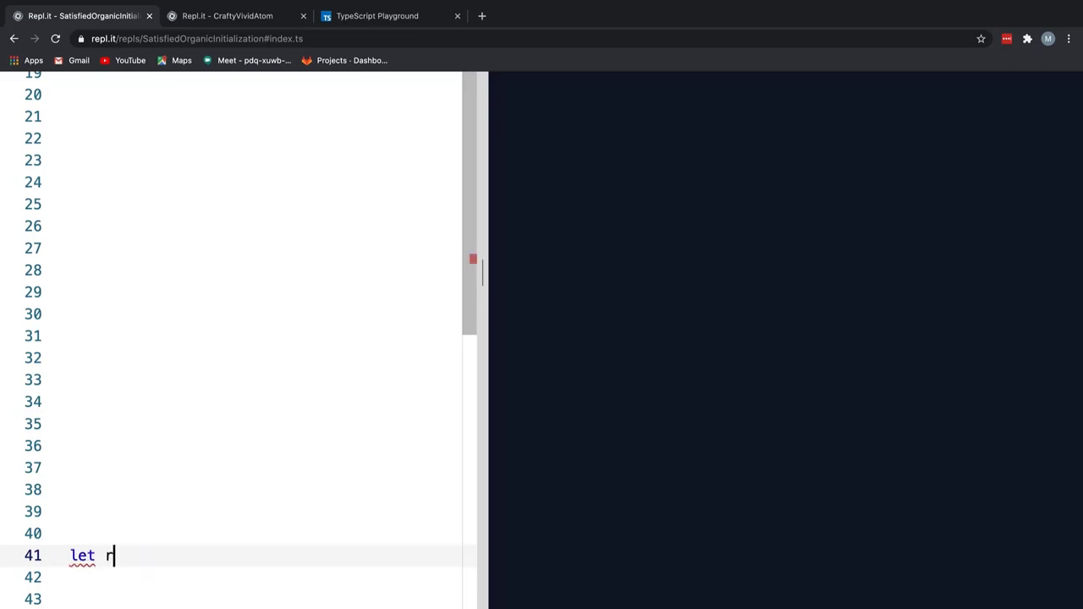
{"action": "type", "text": "and"}
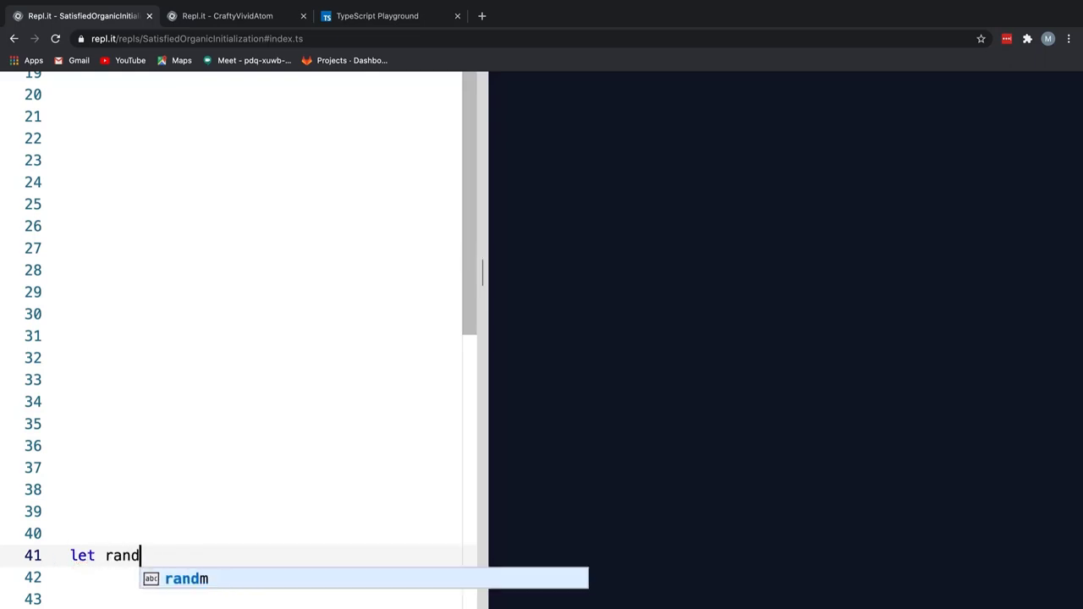
{"action": "type", "text": "omNumber: num"}
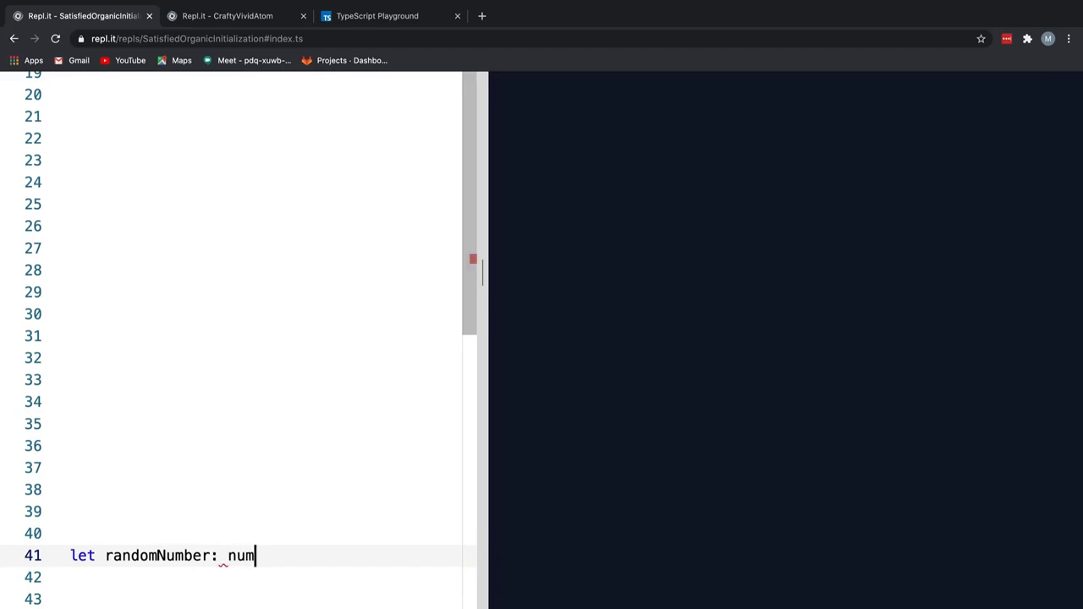
{"action": "type", "text": "ber = 32;"}
{"action": "left_click", "coordinate": [261, 577]}
{"action": "type", "text": "console.lo"}
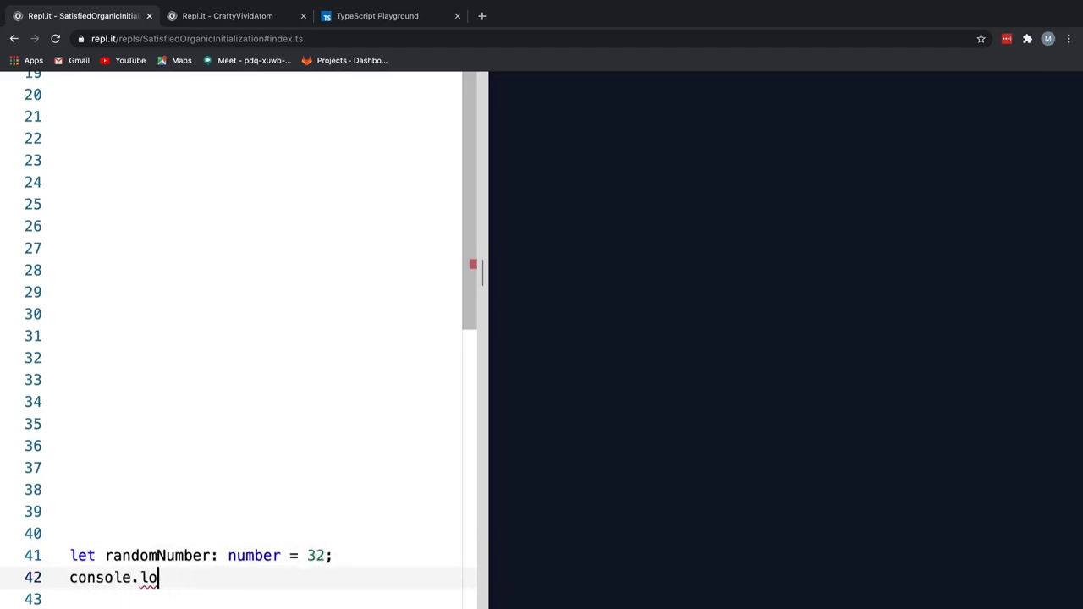
{"action": "type", "text": "g(welcome"}
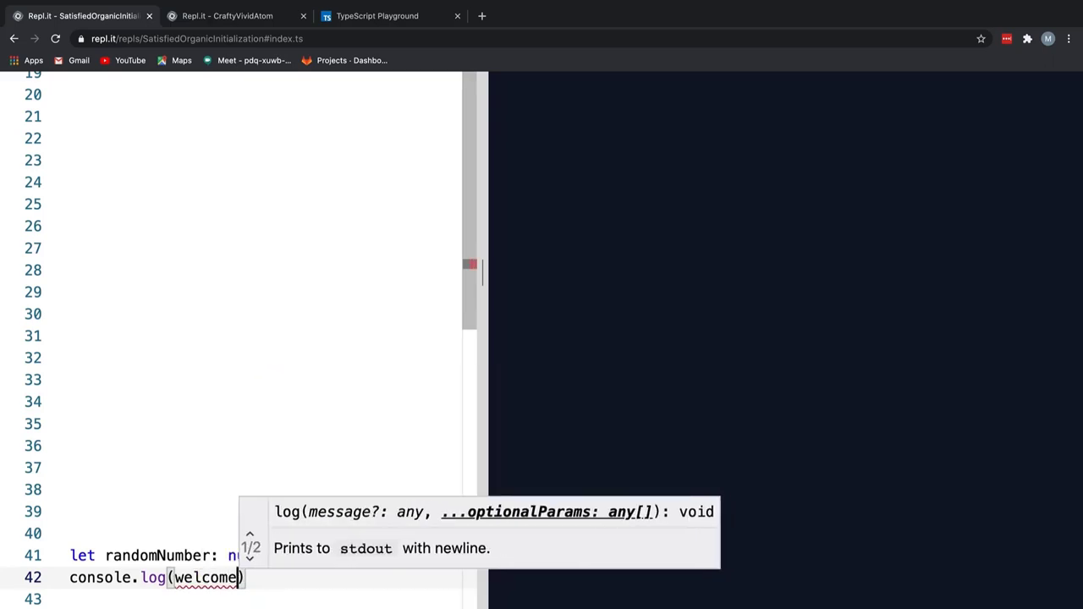
{"action": "type", "text": "greet,"}
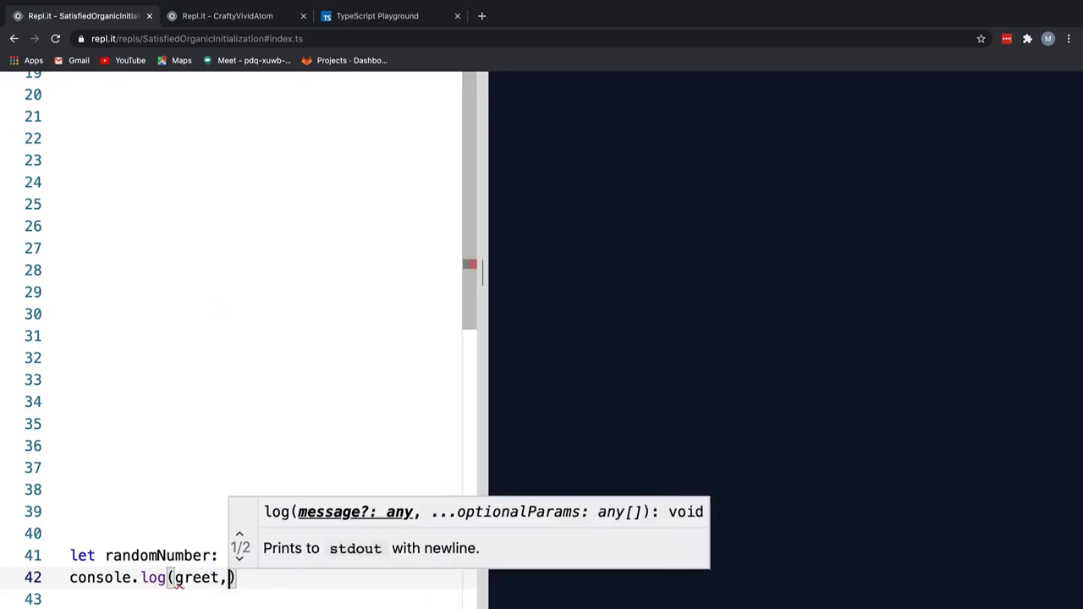
{"action": "type", "text": "randomN"}
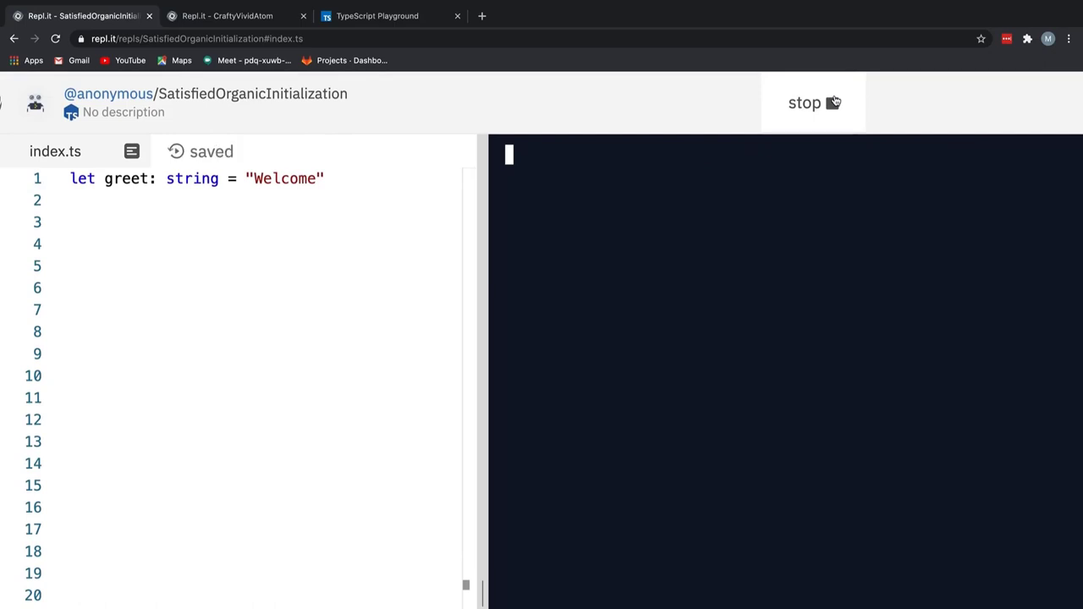
Create a new TypeScript repl, YellowAlarmedAddresses, with an empty index.ts.
{"action": "left_click", "coordinate": [813, 102]}
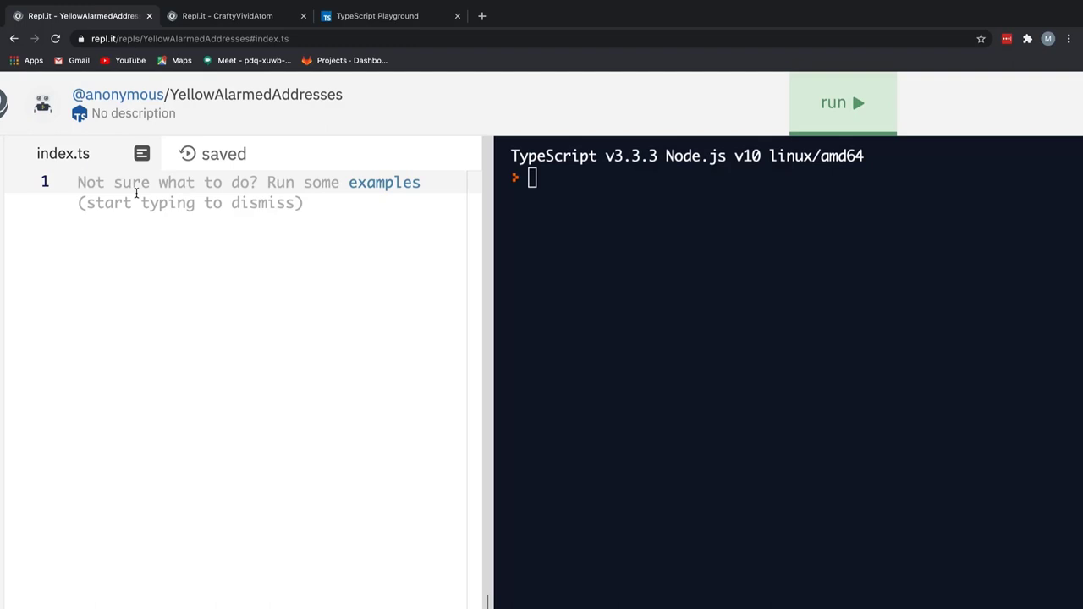
Type let flag = false; on line 1 of the new index.ts.
{"action": "type", "text": "let flag"}
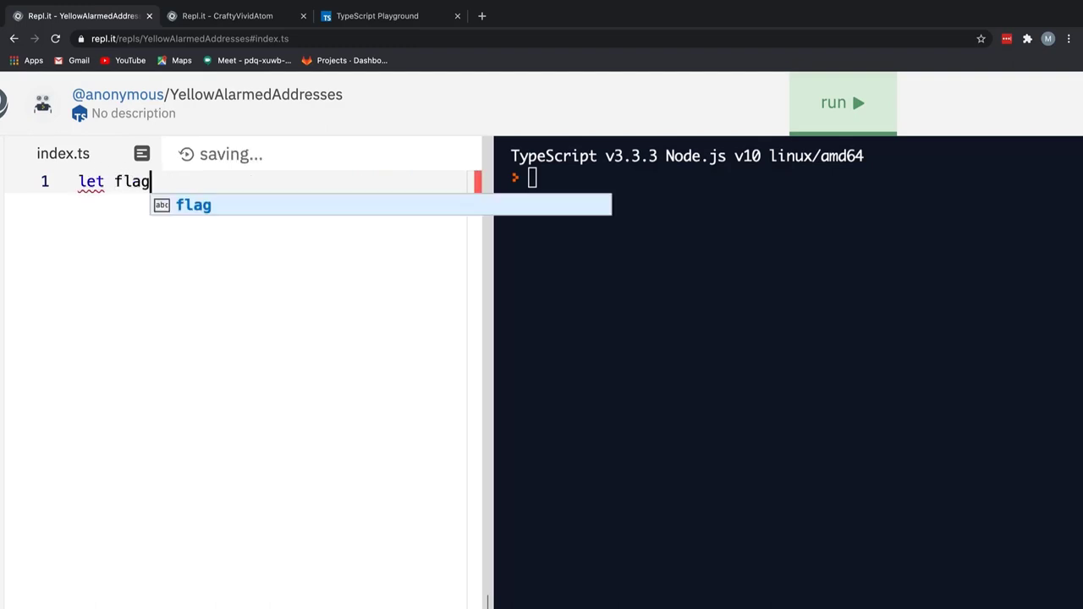
{"action": "type", "text": "= false;"}
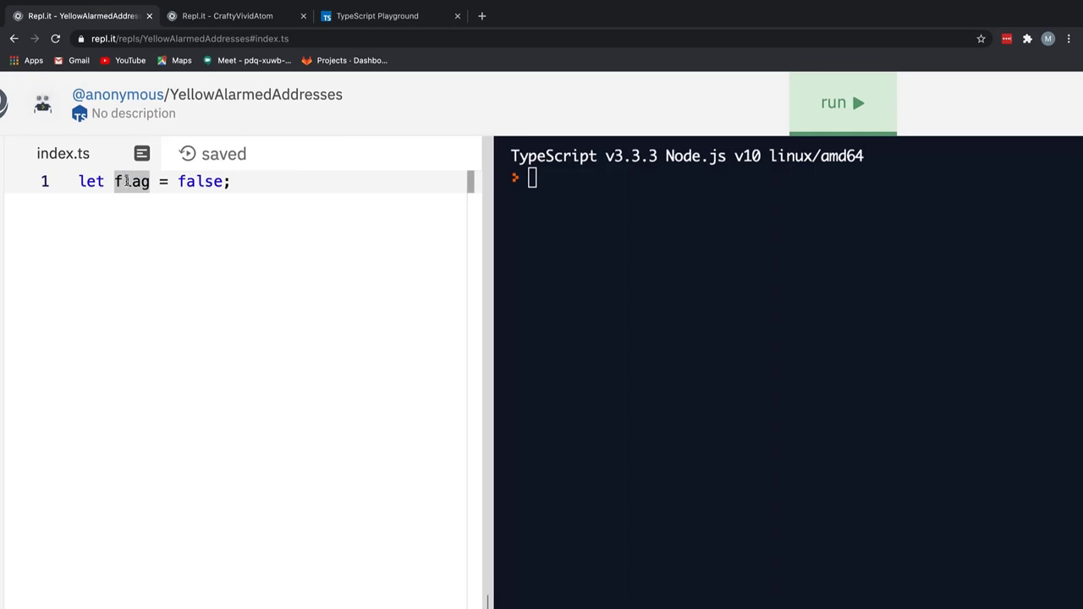
{"action": "mouse_move", "coordinate": [132, 182]}
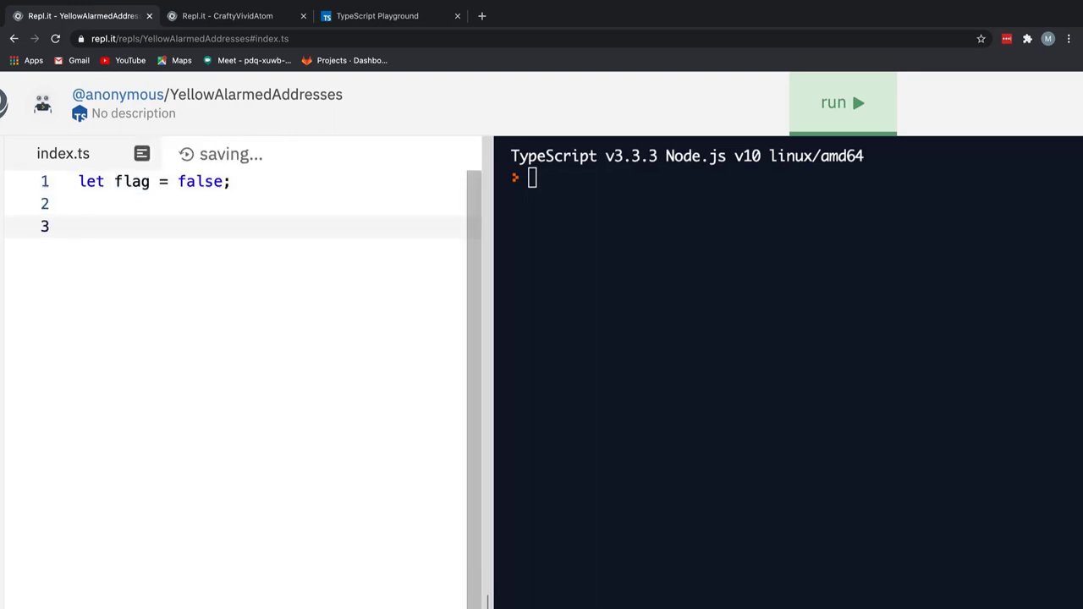
Try assigning a string to flag, then reduce line 1 to let flag; typed as any.
{"action": "type", "text": "flag = \"\""}
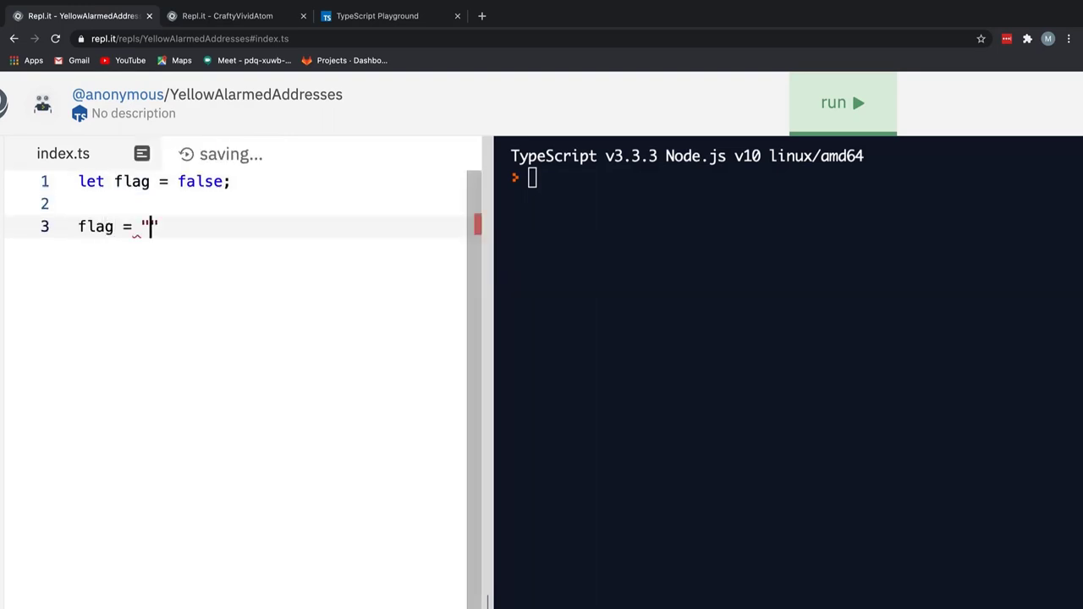
{"action": "type", "text": "codebig"}
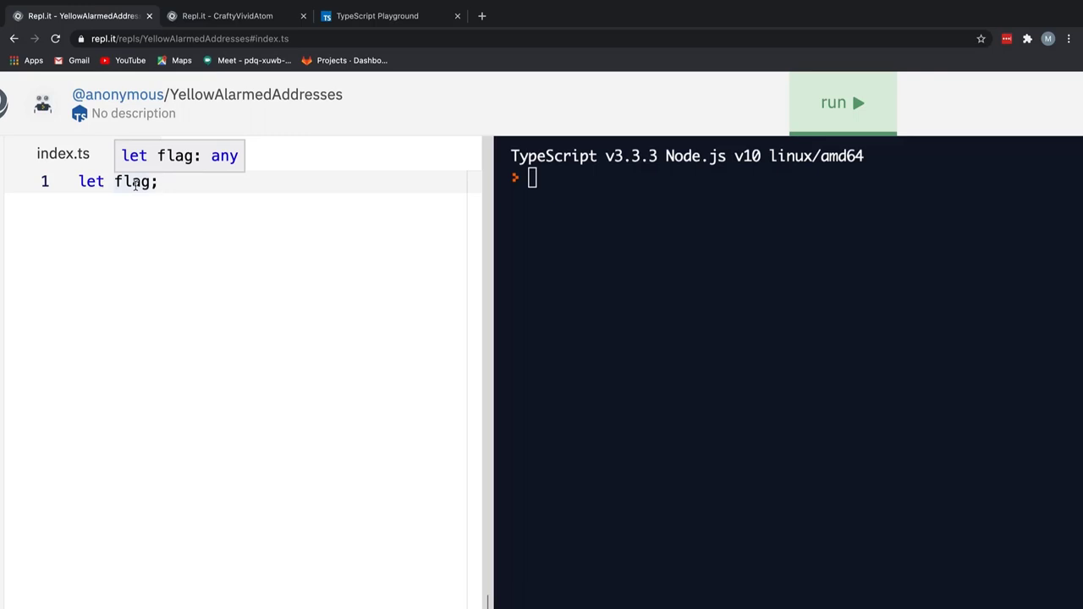
{"action": "left_click", "coordinate": [158, 181]}
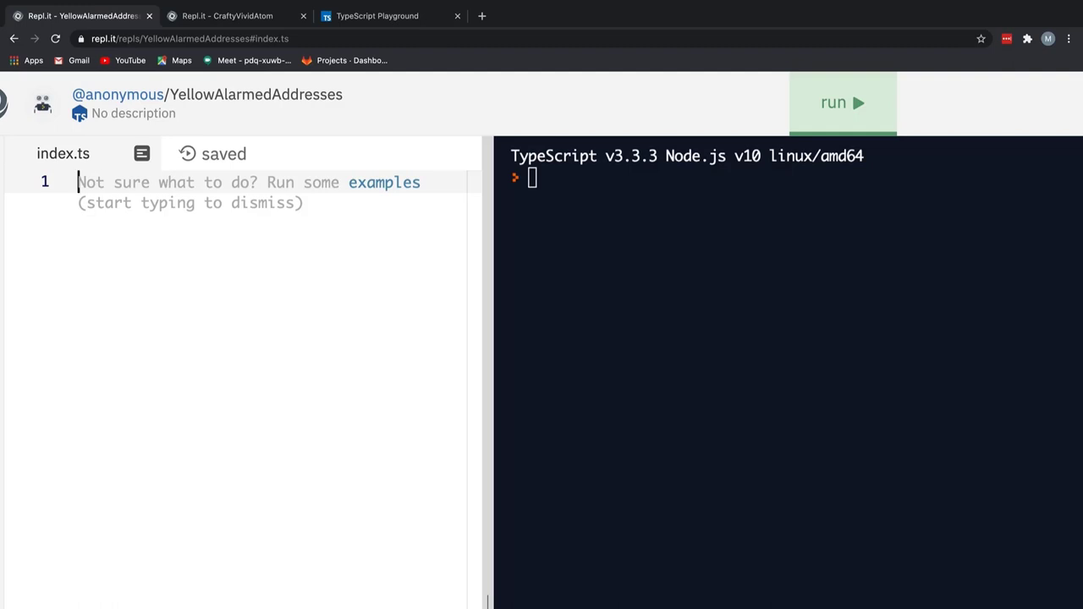
Write function longText(text: string): void { console.log(text) }, then select the whole function.
{"action": "type", "text": "func"}
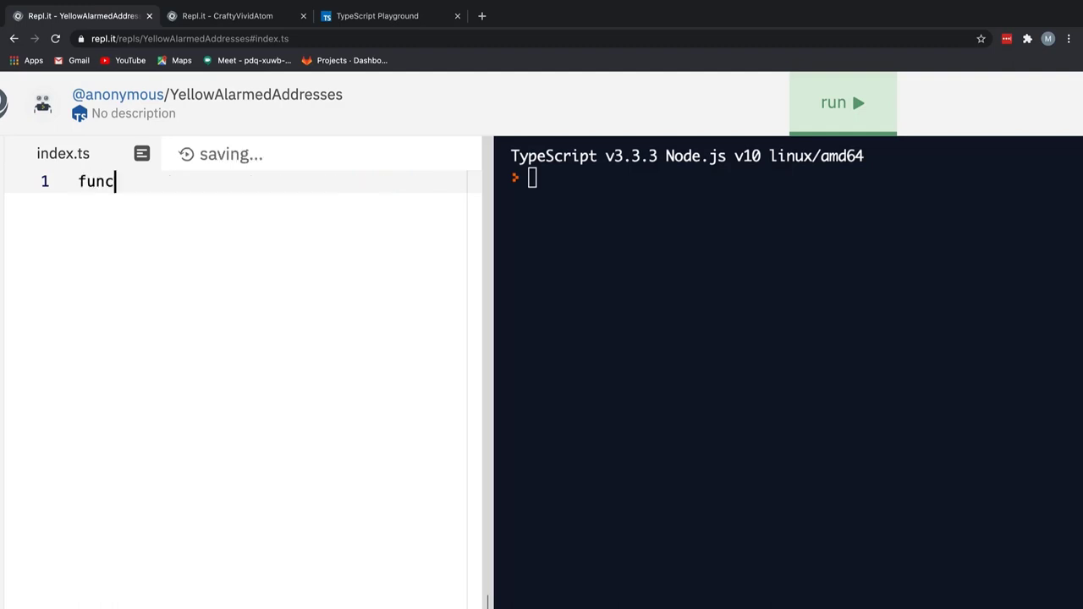
{"action": "type", "text": "tion longText"}
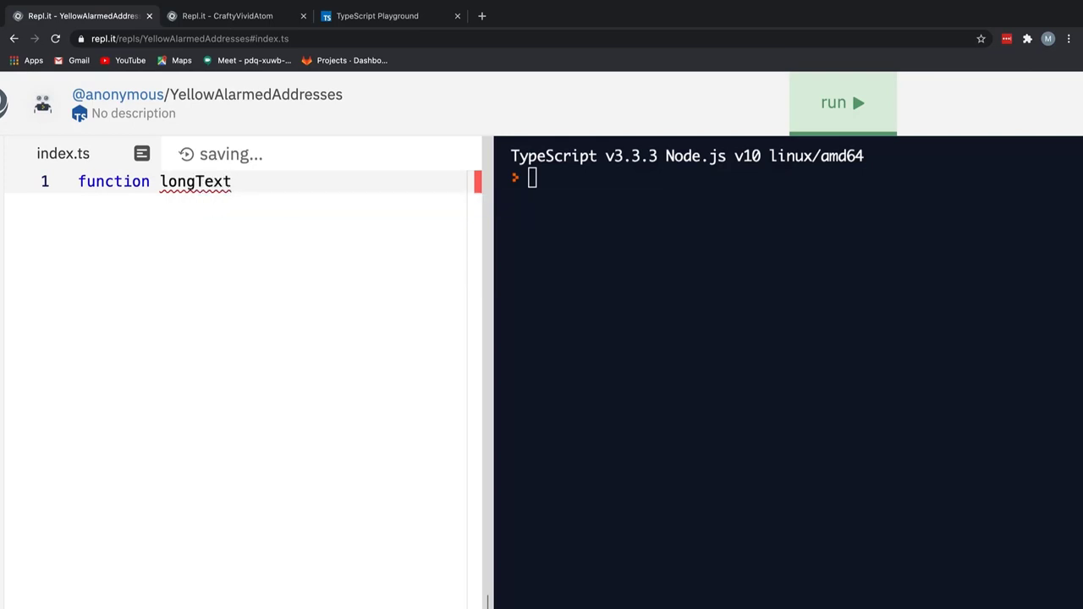
{"action": "type", "text": "()"}
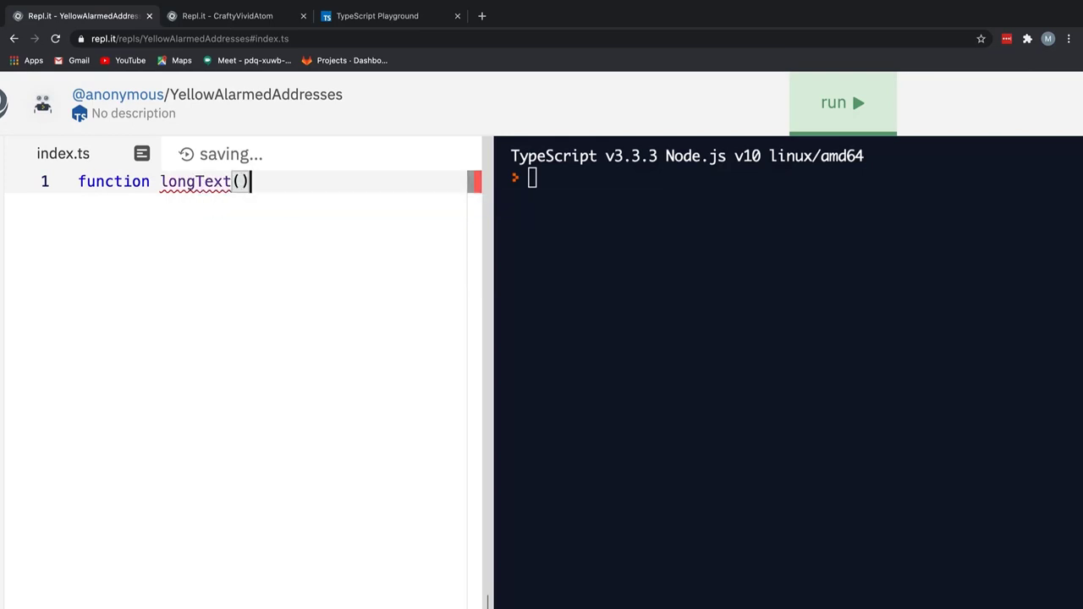
{"action": "type", "text": "text:"}
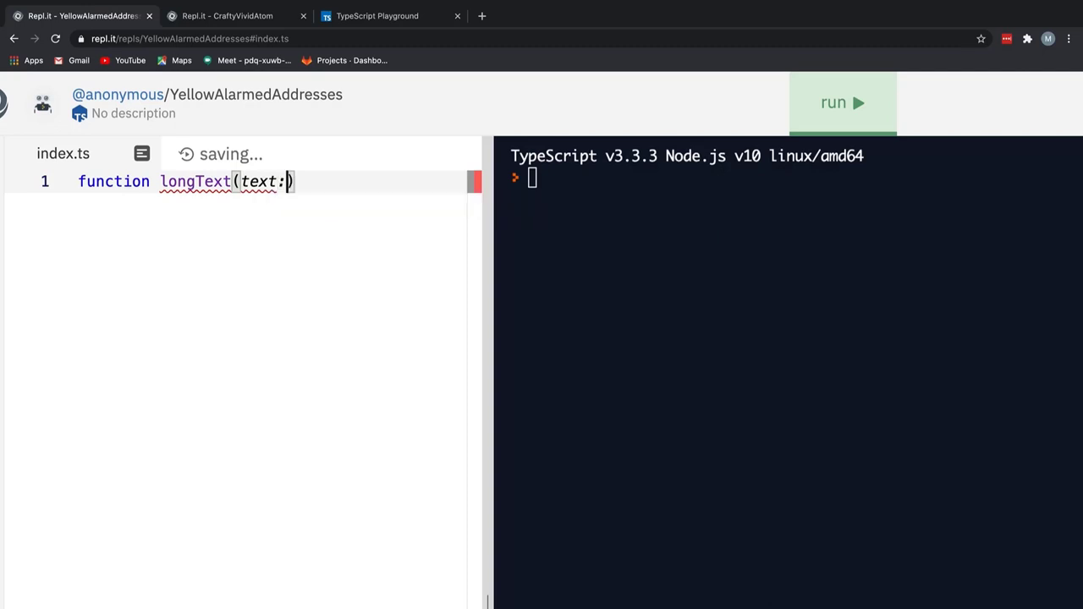
{"action": "type", "text": "string): v"}
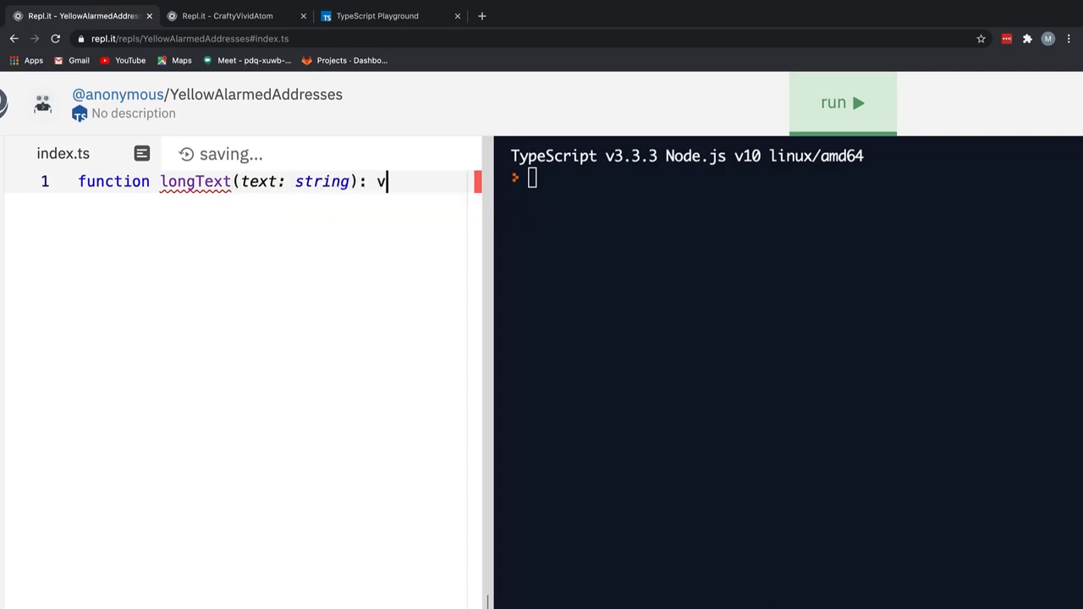
{"action": "type", "text": "oid {"}
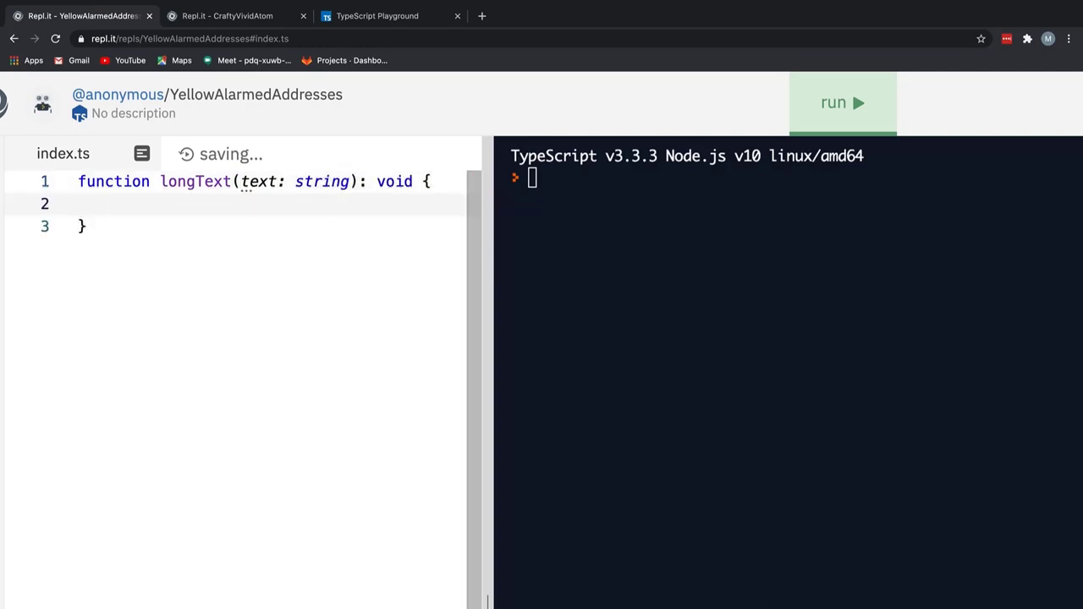
{"action": "type", "text": "console."}
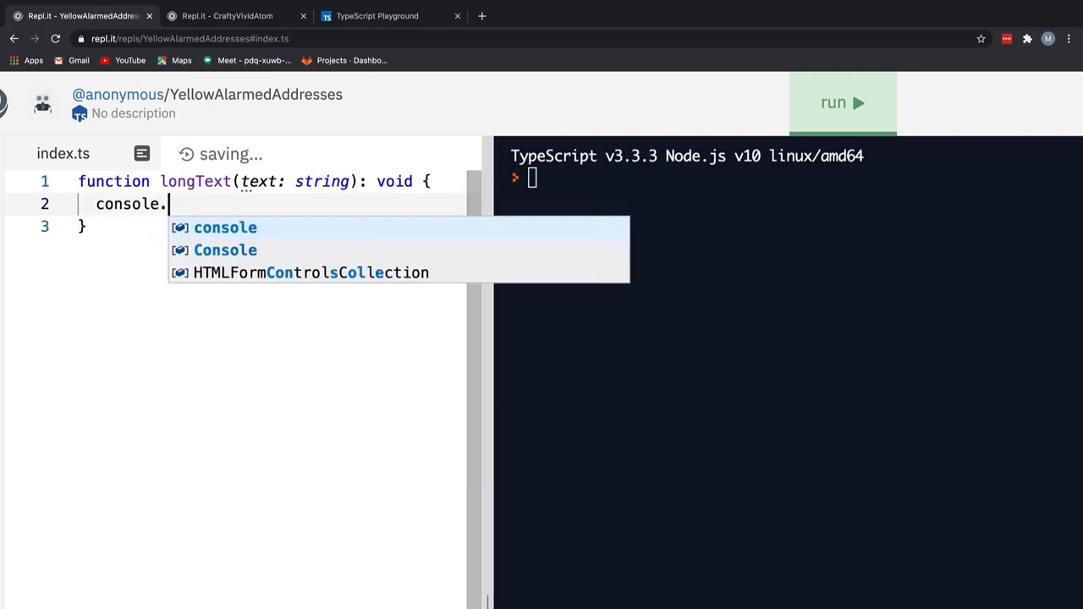
{"action": "type", "text": "log(text)"}
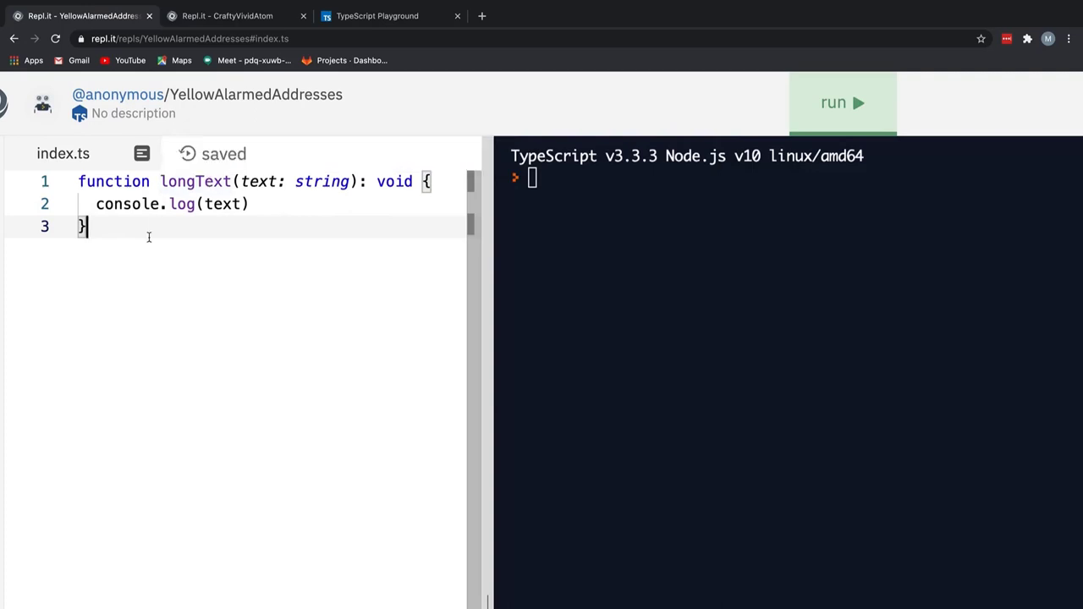
{"action": "key", "text": "ctrl+a"}
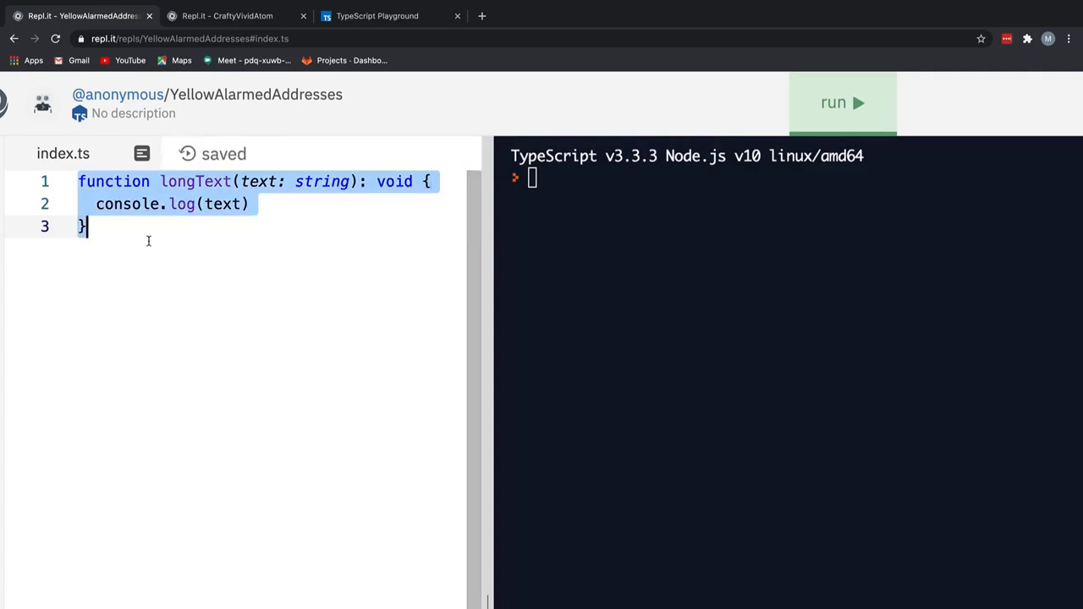
Replace longText with foreverTask(taskName: string): never containing a while(true) loop.
{"action": "key", "text": "Delete"}
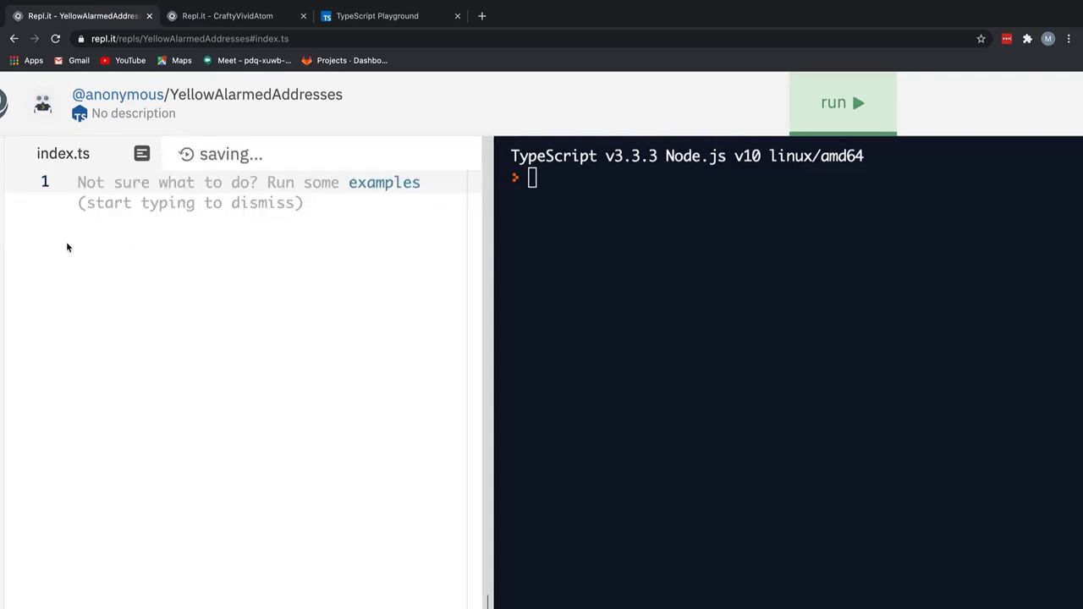
{"action": "type", "text": "function f"}
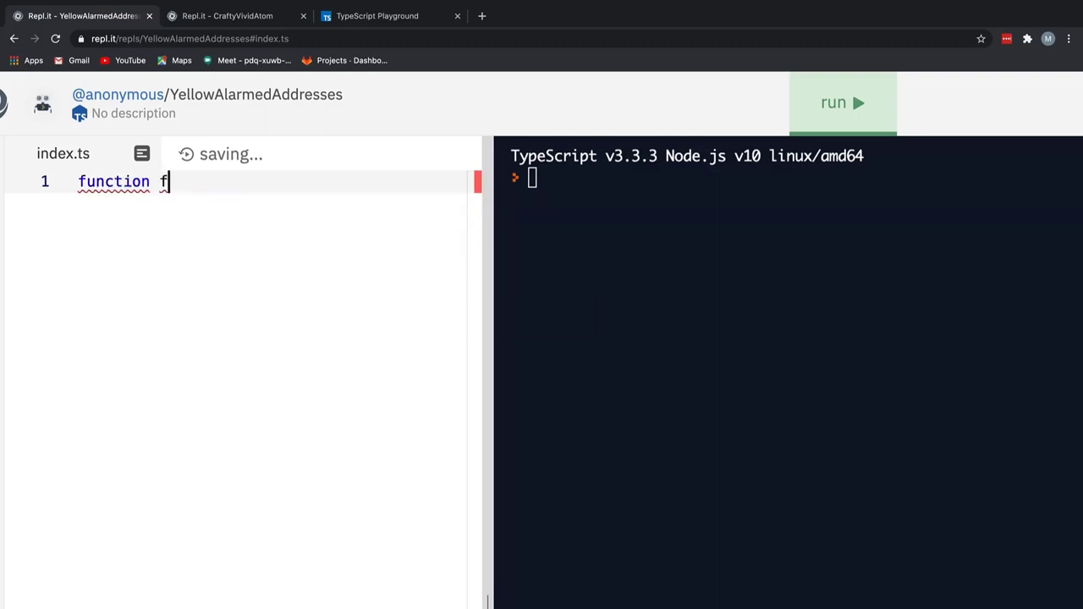
{"action": "type", "text": "oreverTas"}
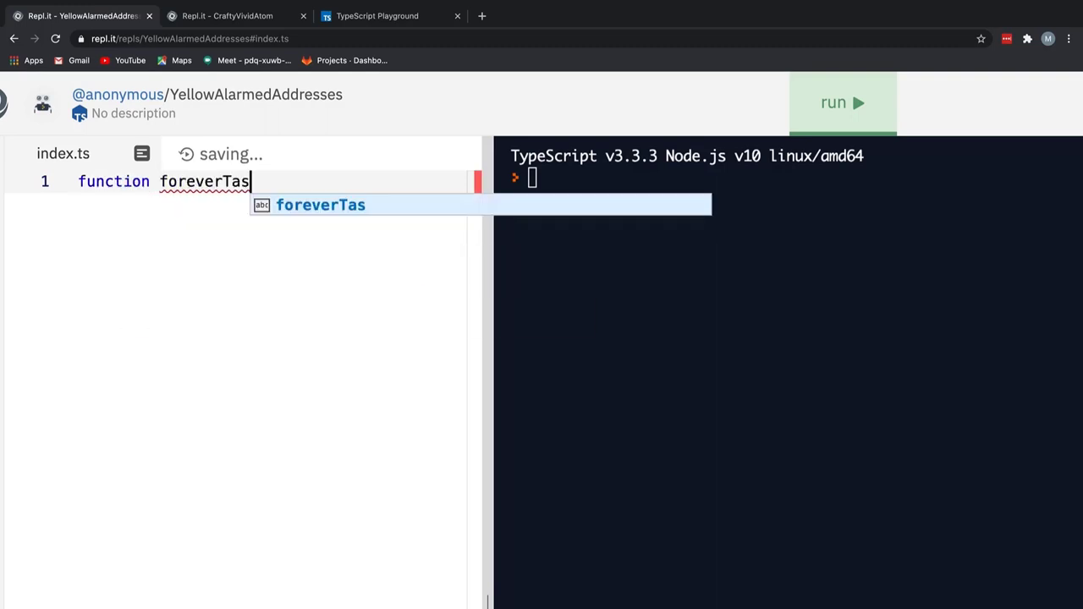
{"action": "type", "text": "k(tak"}
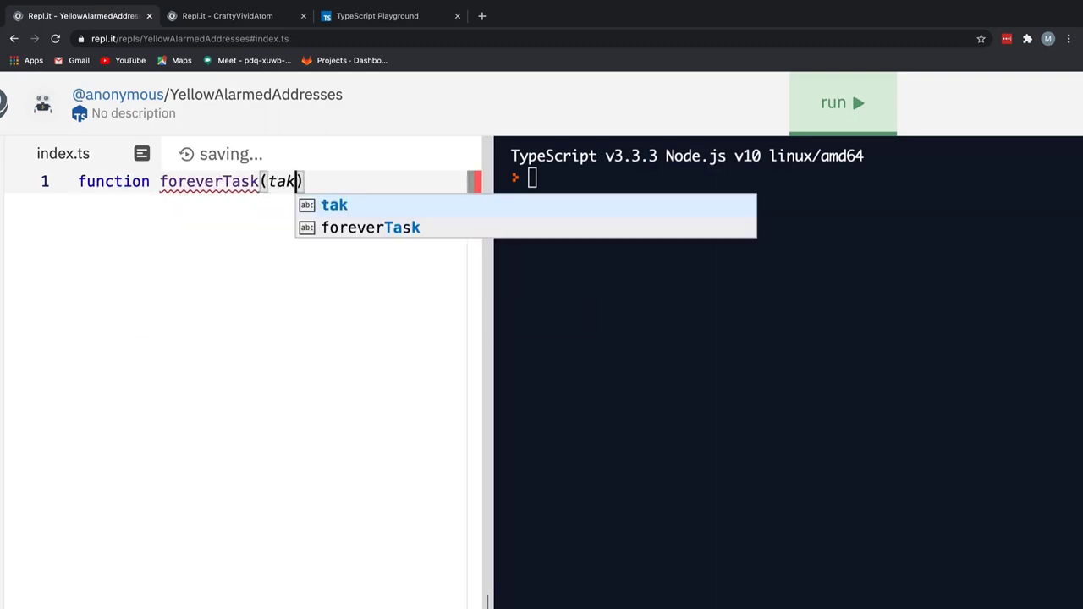
{"action": "type", "text": "skNam"}
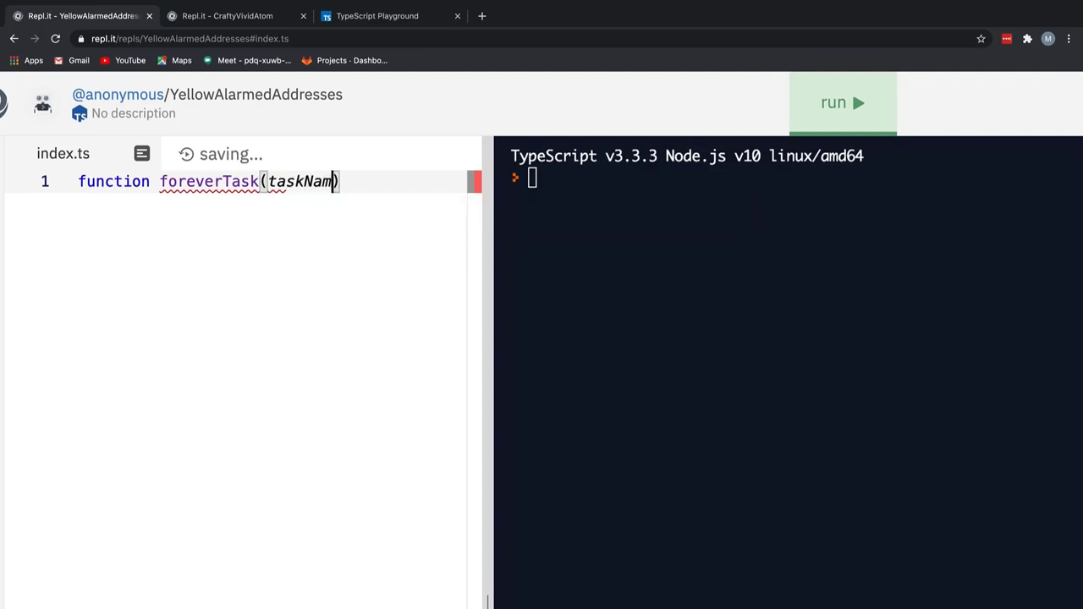
{"action": "type", "text": ": string){"}
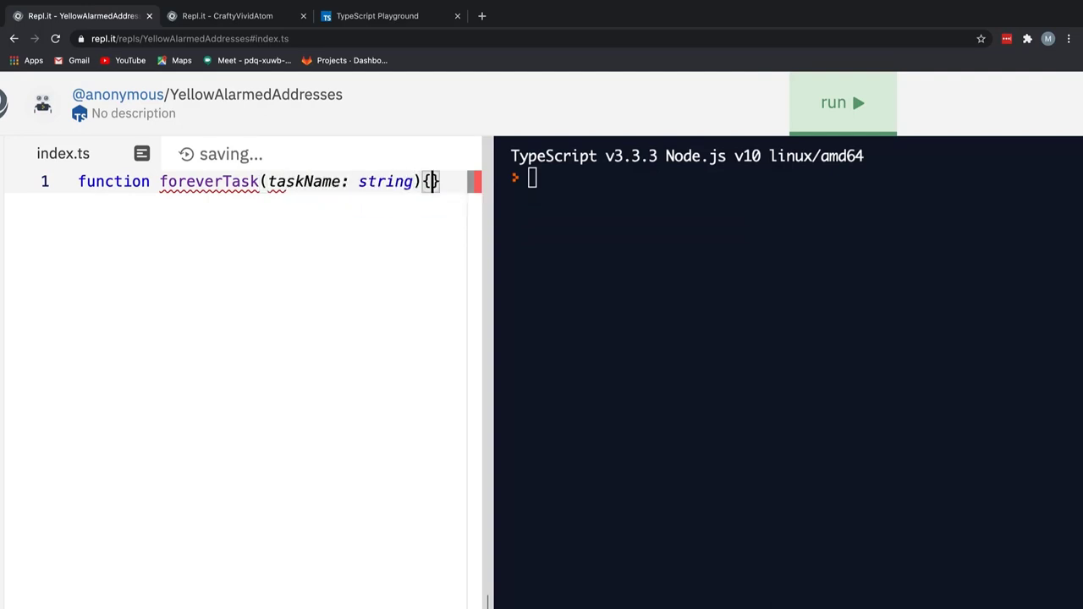
{"action": "type", "text": "while"}
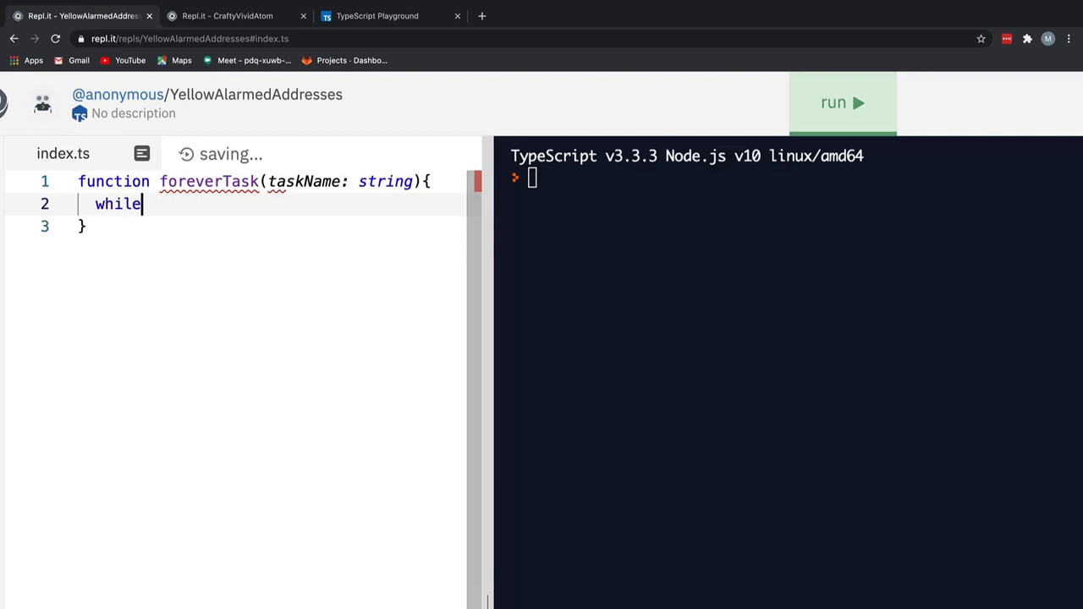
{"action": "type", "text": "(tu"}
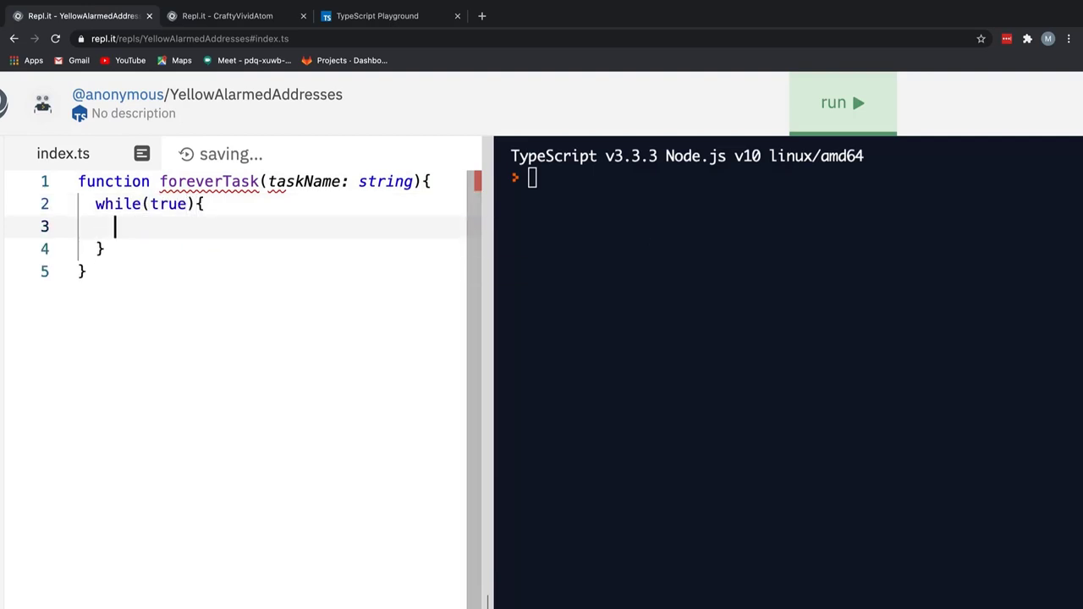
{"action": "type", "text": ":"}
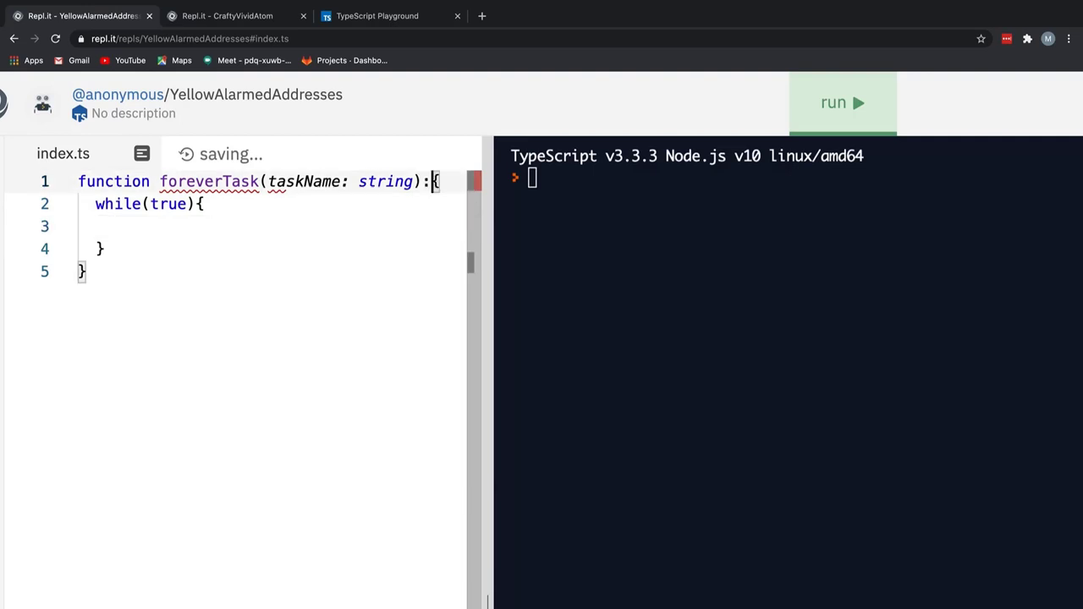
{"action": "type", "text": ":never"}
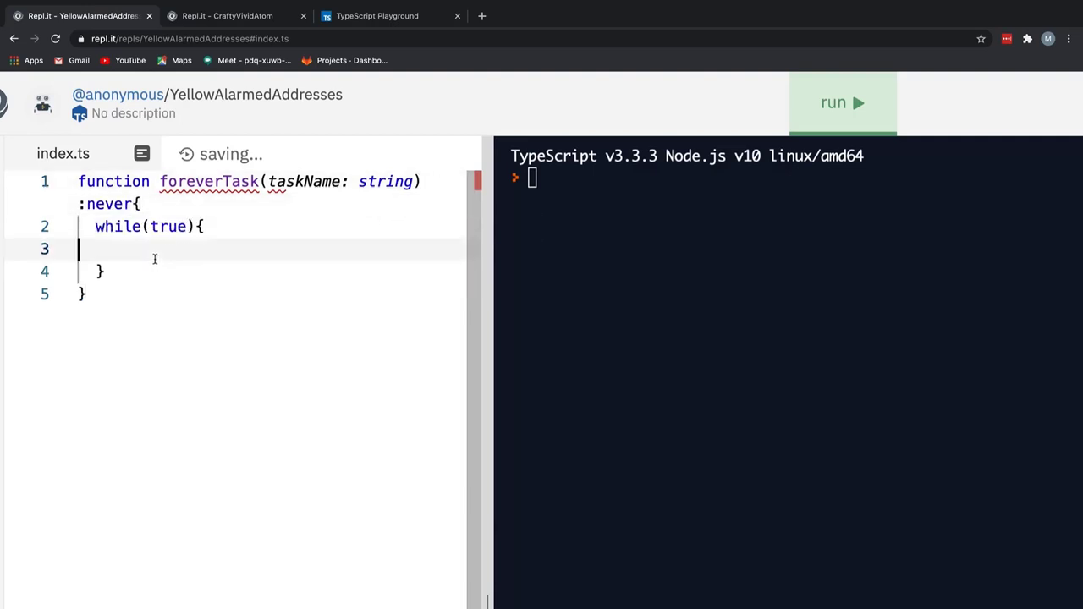
Inside the loop, log `Doing ${taskName} over and over again`.
{"action": "type", "text": "console.log(`"}
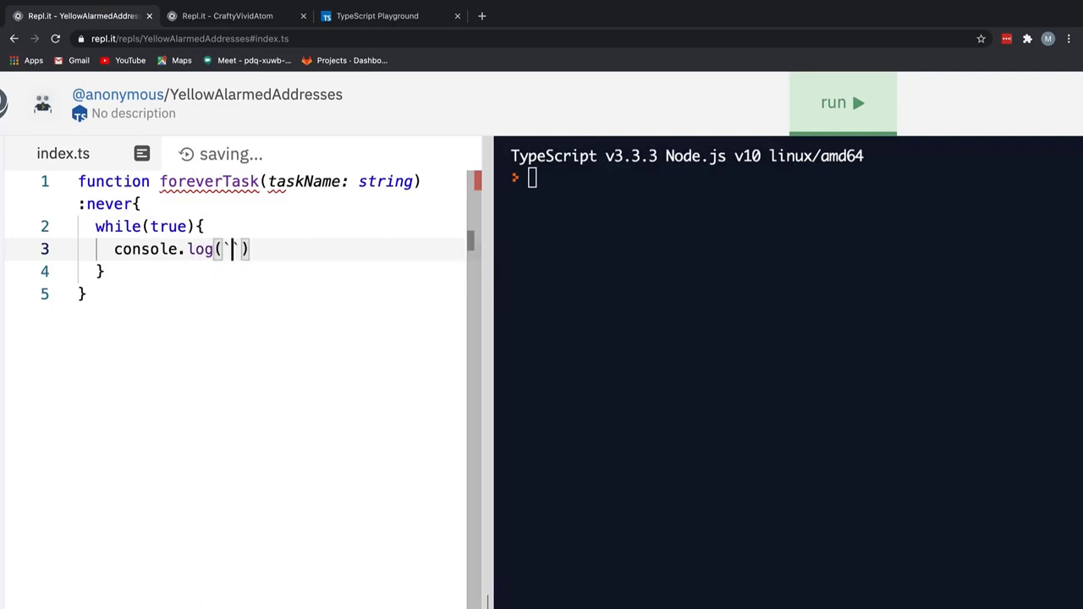
{"action": "type", "text": "Doing"}
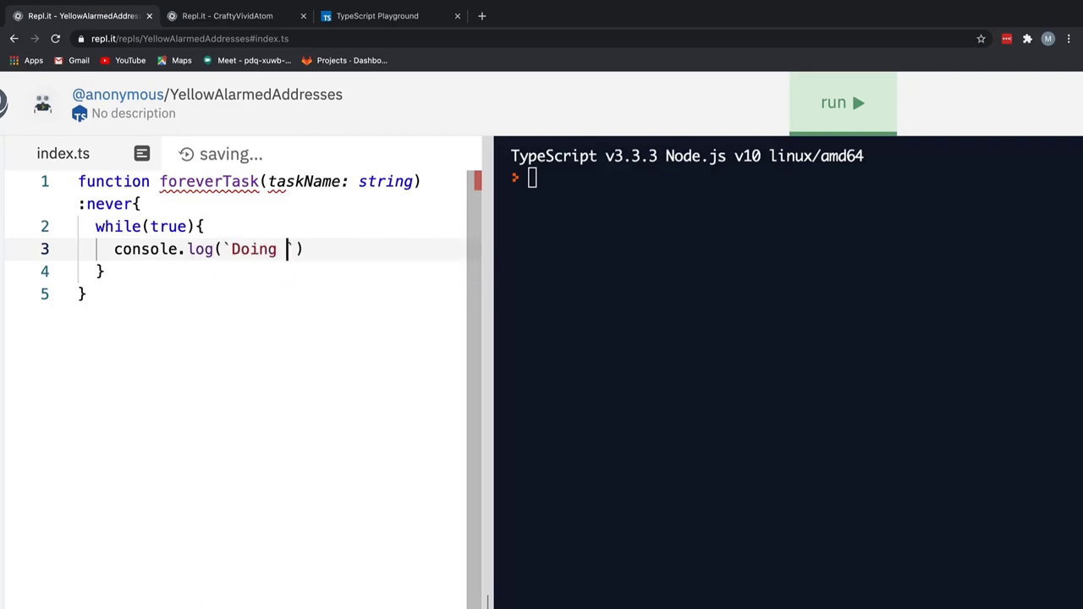
{"action": "type", "text": "${}"}
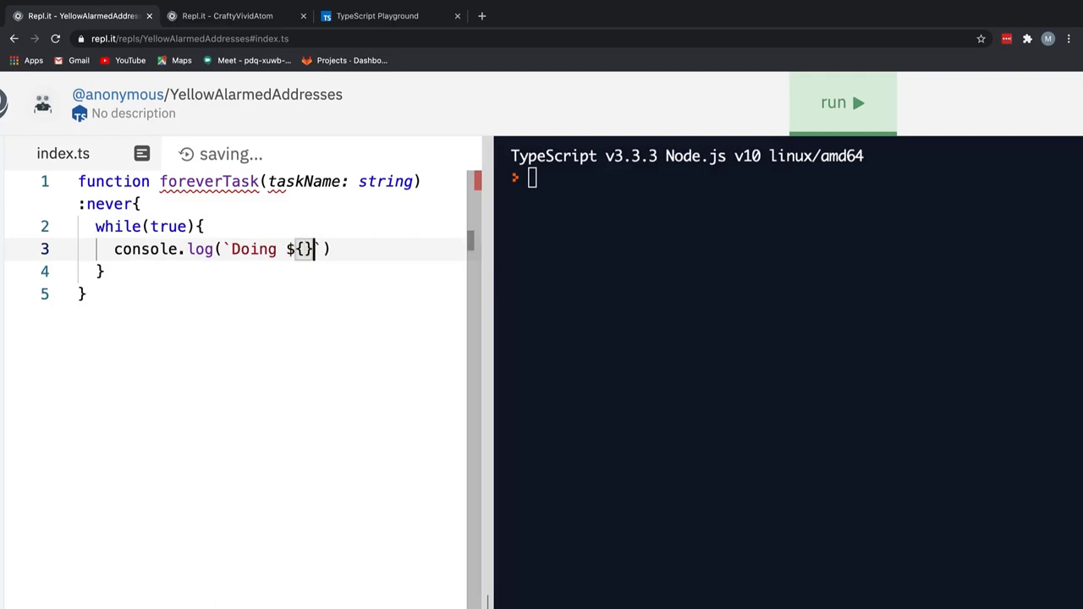
{"action": "type", "text": "taskName"}
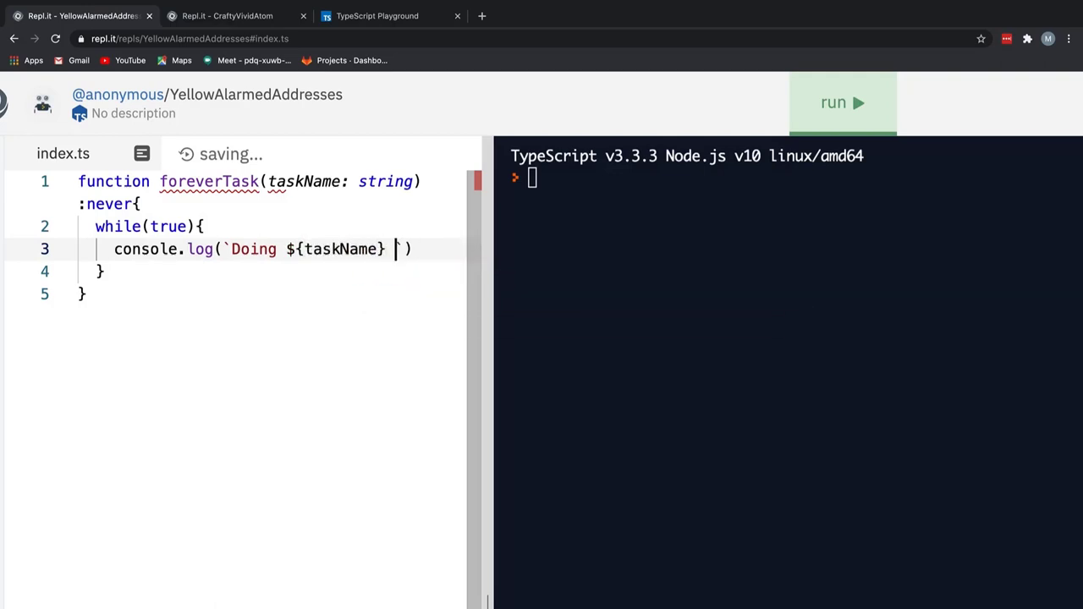
{"action": "type", "text": "over and over again"}
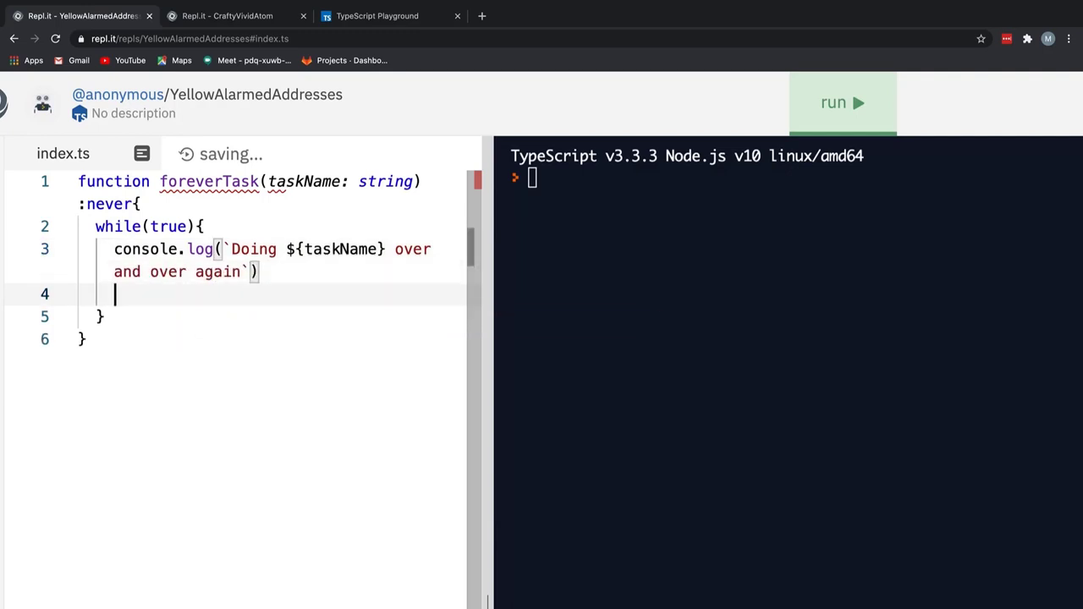
Select and remove all the foreverTask code from index.ts.
{"action": "type", "text": "break"}
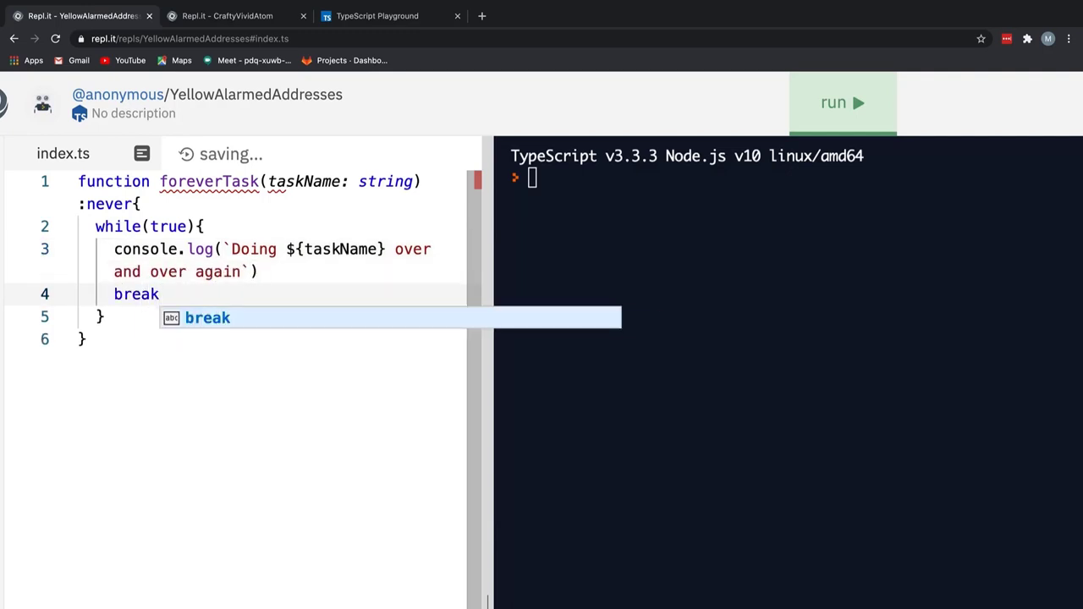
{"action": "mouse_move", "coordinate": [209, 181]}
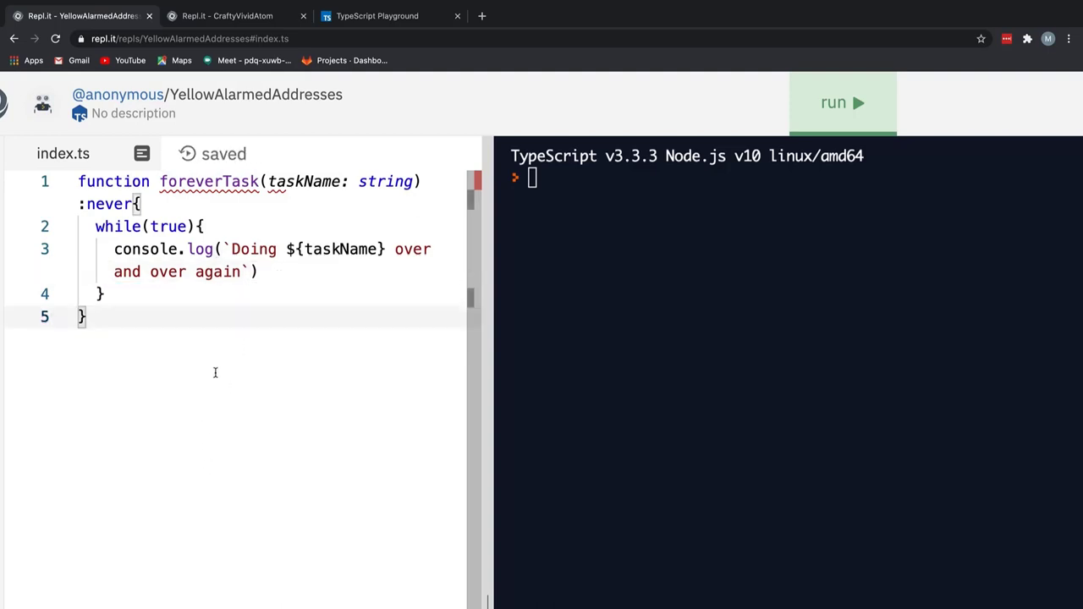
{"action": "key", "text": "ctrl+a"}
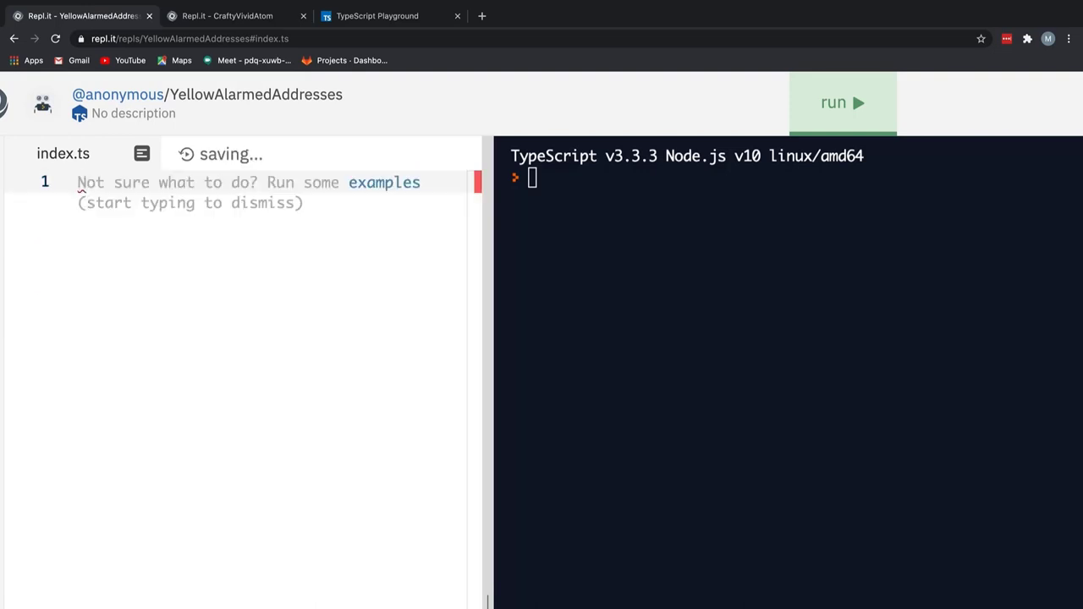
Write enum orderStatus { paid, shipped, completed, cancelled } and switch to the TypeScript Playground.
{"action": "type", "text": "enum"}
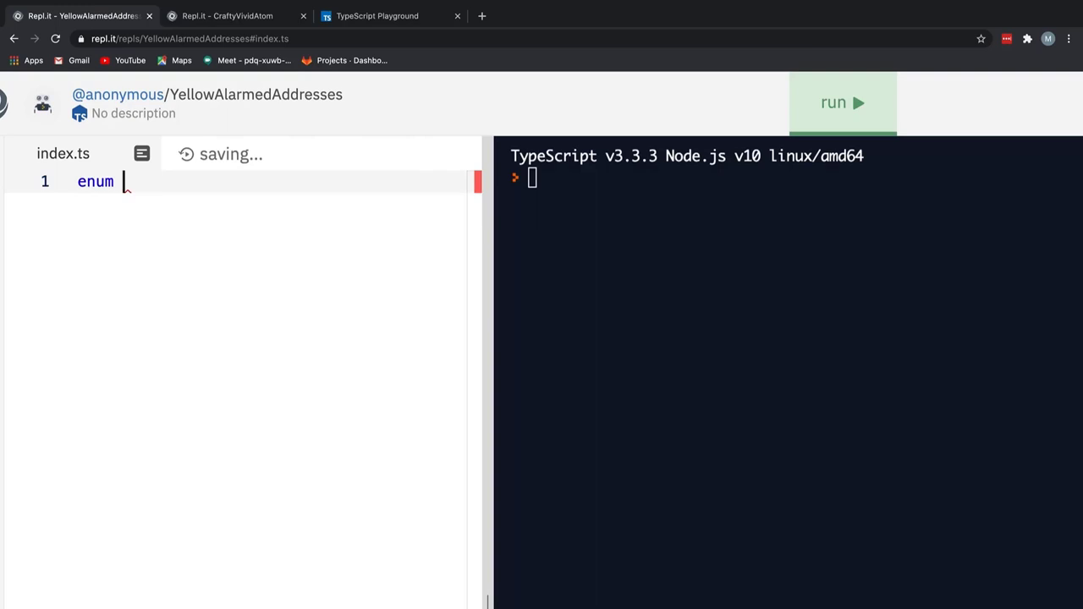
{"action": "type", "text": "orderSta"}
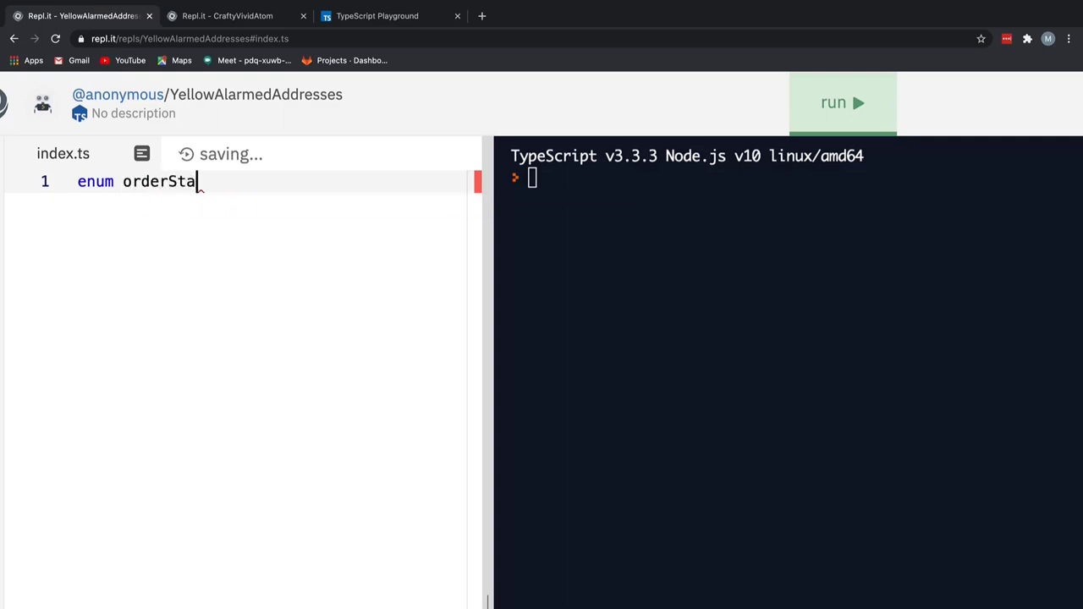
{"action": "type", "text": "tus"}
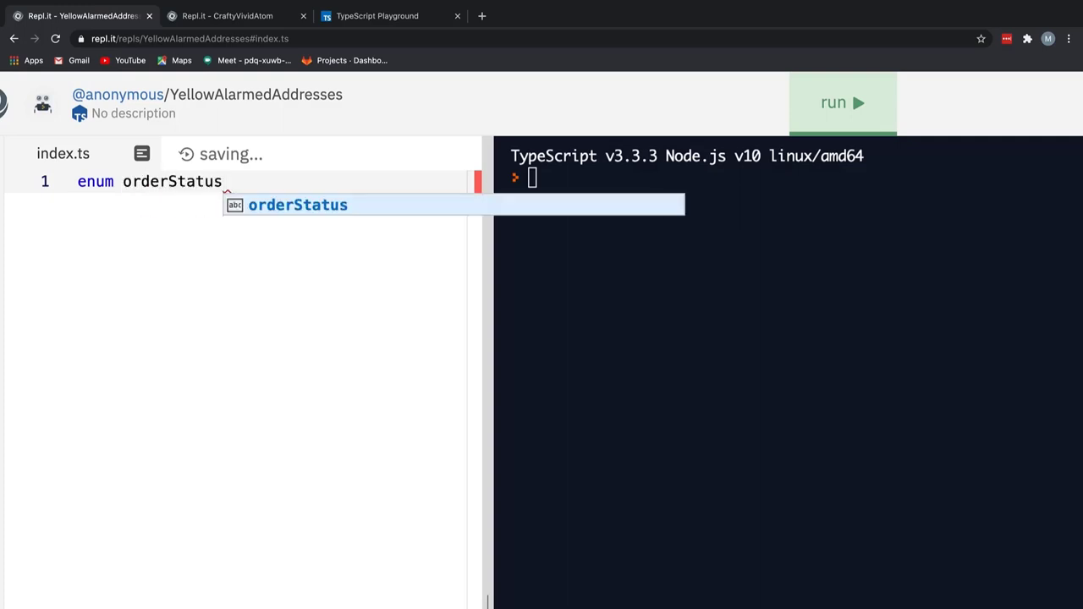
{"action": "type", "text": "{"}
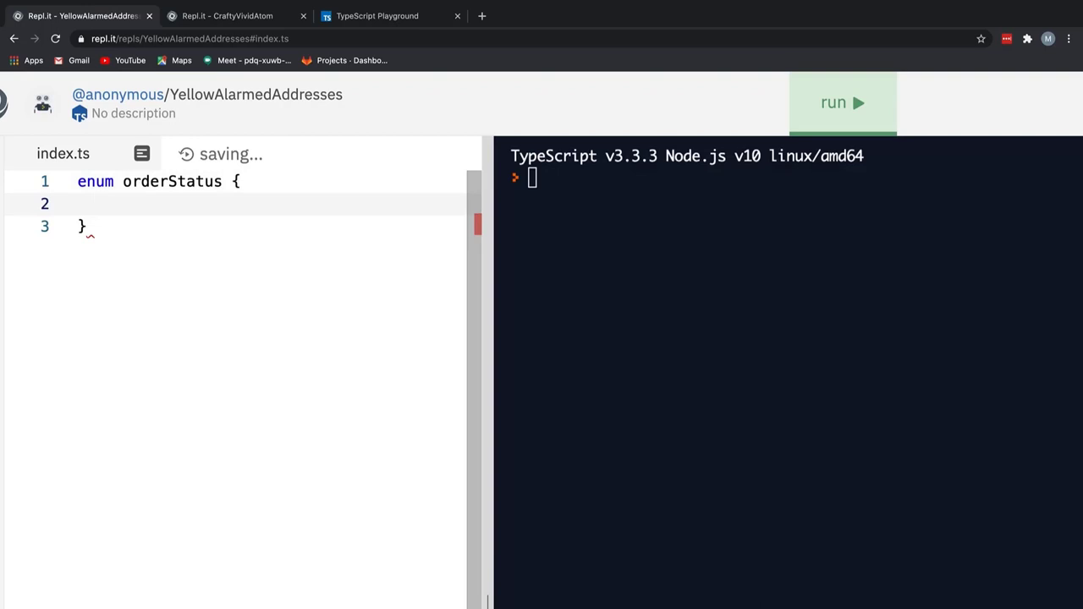
{"action": "type", "text": "pa"}
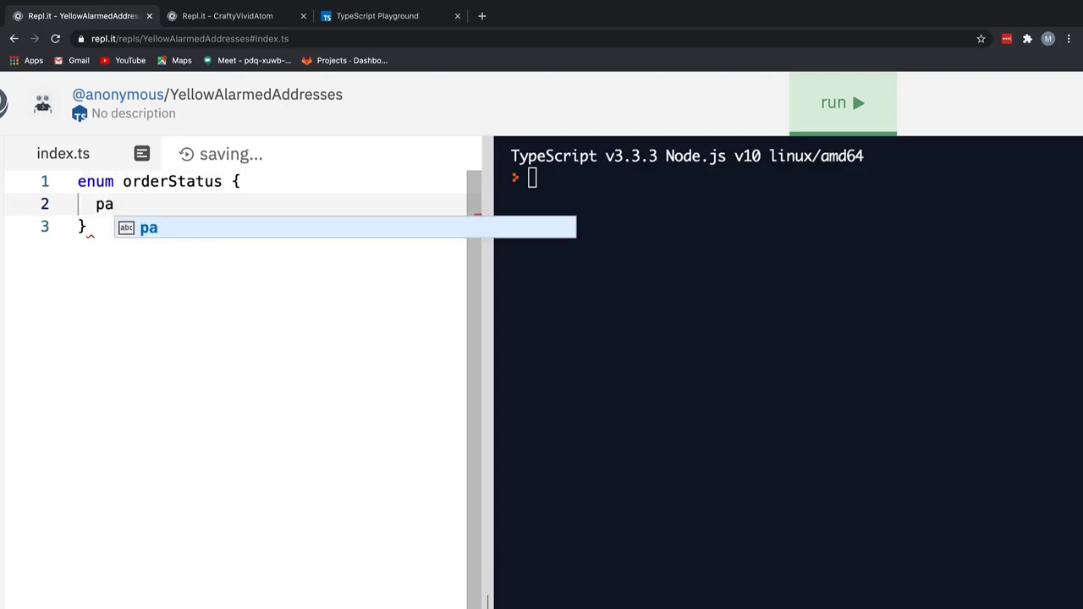
{"action": "type", "text": "id,"}
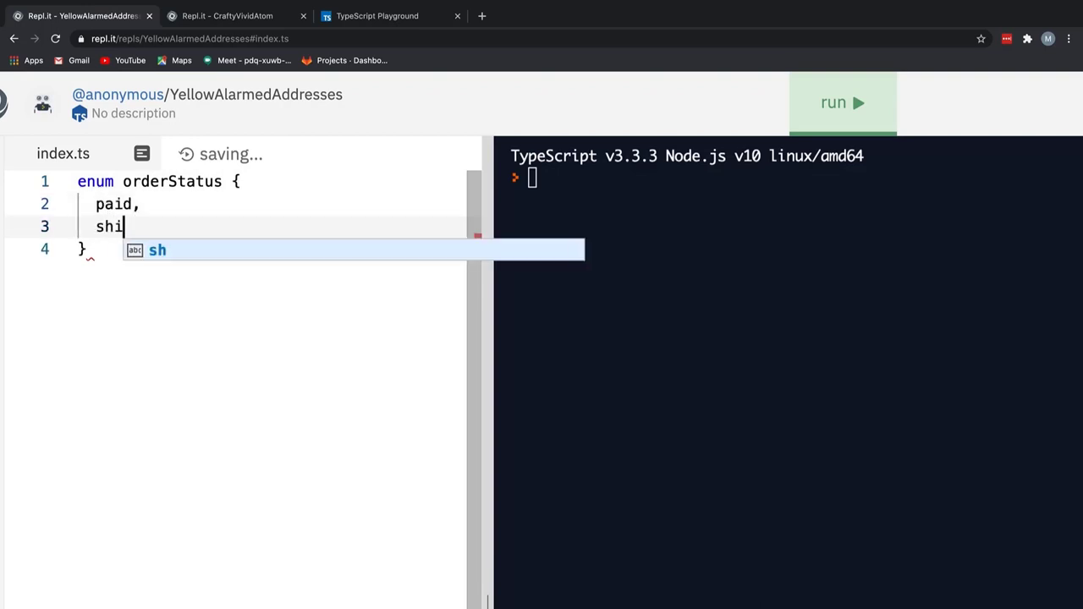
{"action": "type", "text": "pped,"}
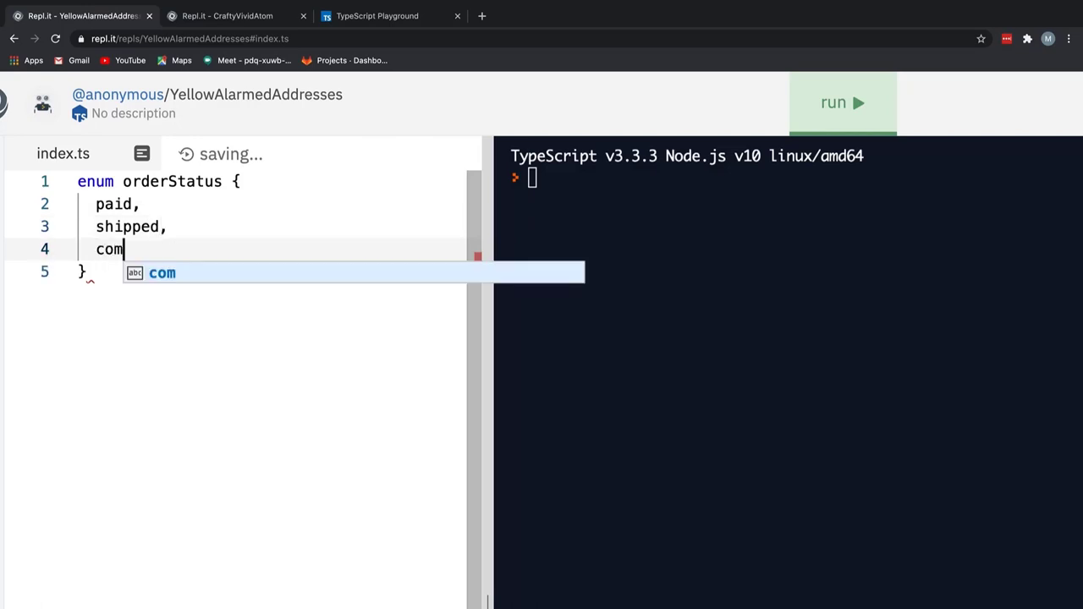
{"action": "type", "text": "pleted"}
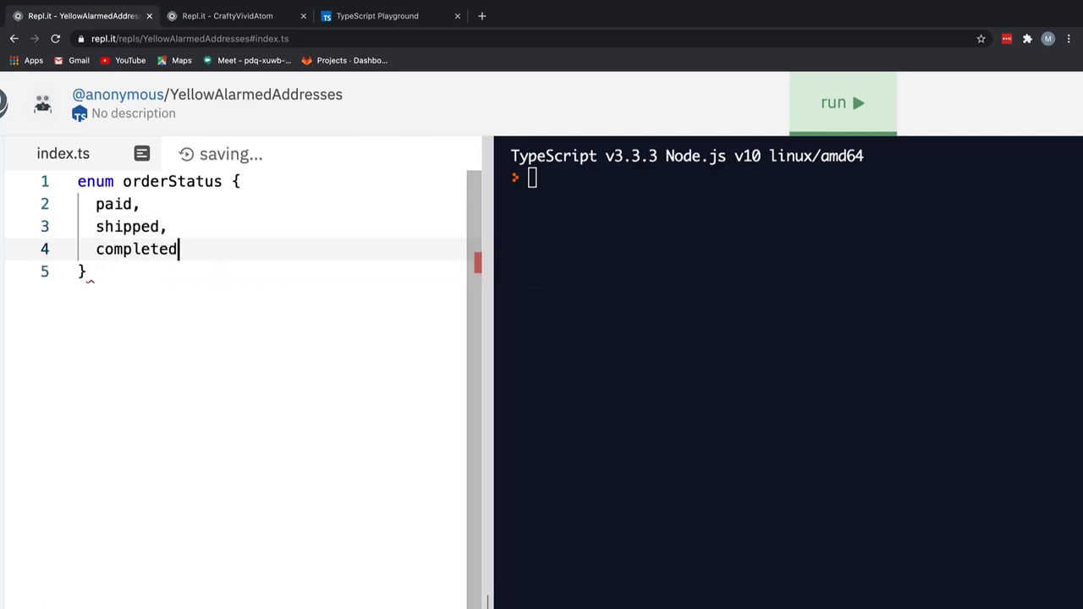
{"action": "type", "text": ","}
{"action": "type", "text": "cancelled"}
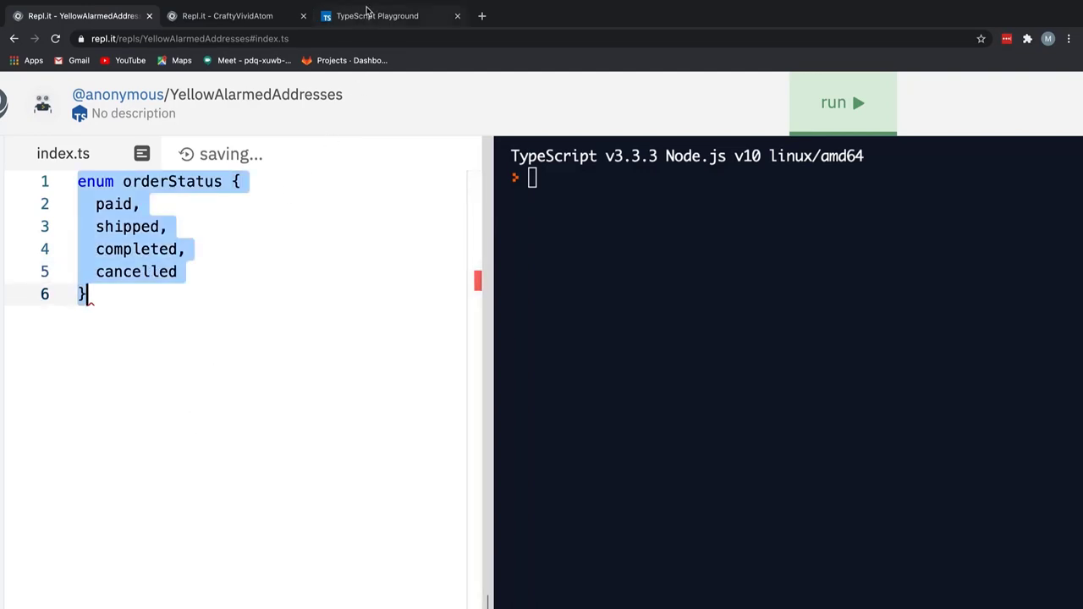
{"action": "left_click", "coordinate": [376, 15]}
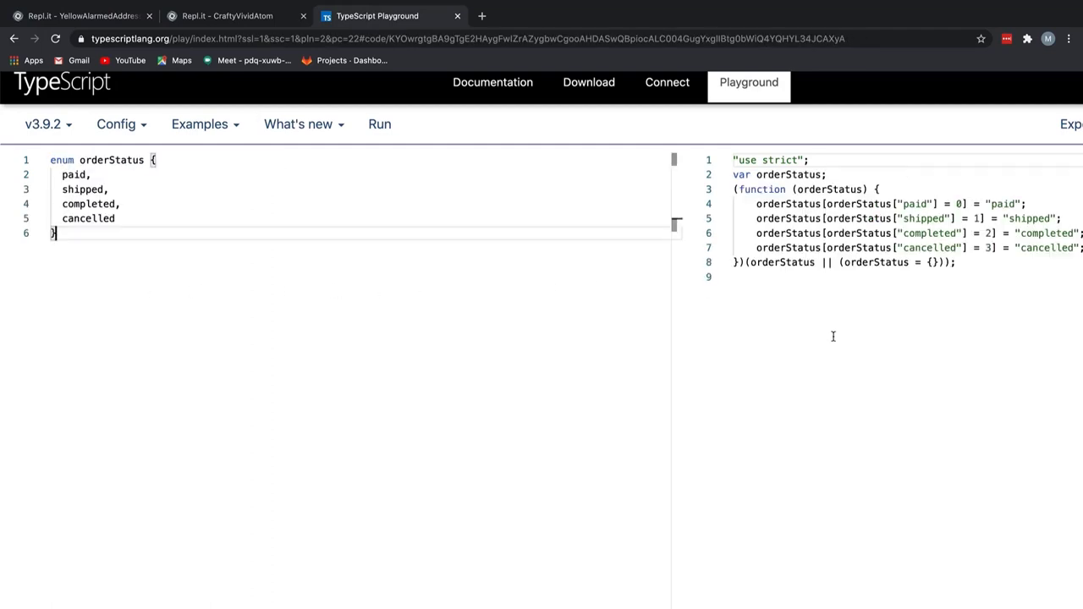
{"action": "mouse_move", "coordinate": [621, 475]}
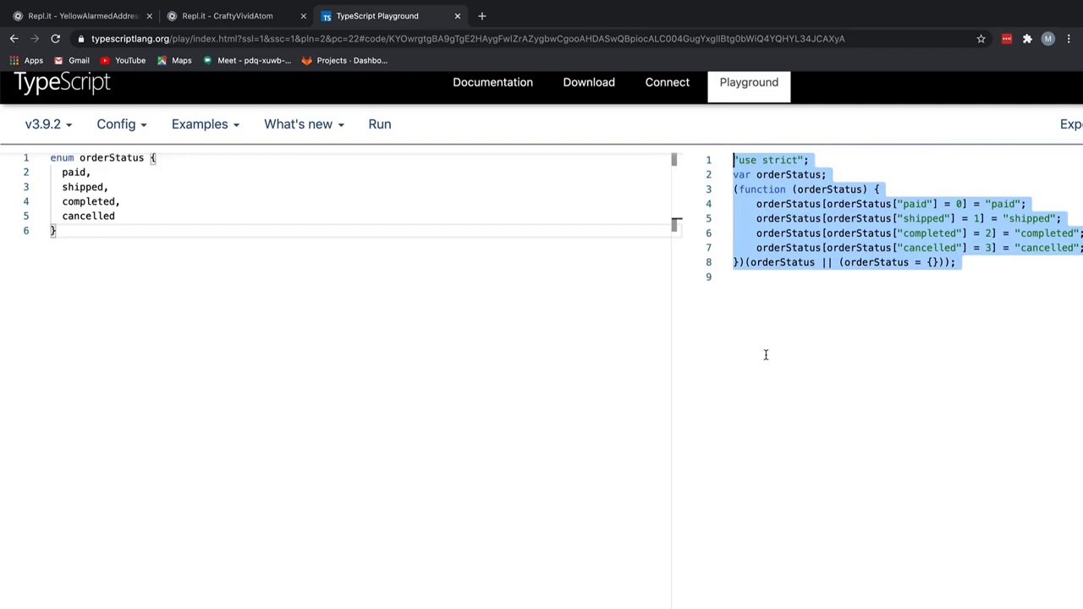
{"action": "mouse_move", "coordinate": [769, 359]}
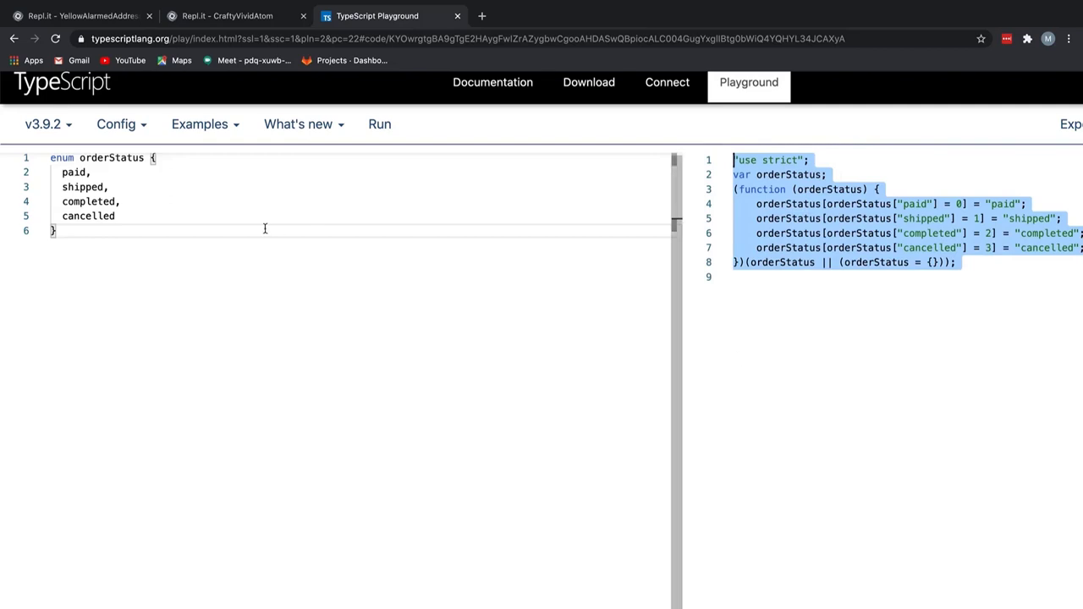
Return to the Repl.it project after reviewing the enum's compiled JavaScript.
{"action": "left_click", "coordinate": [80, 15]}
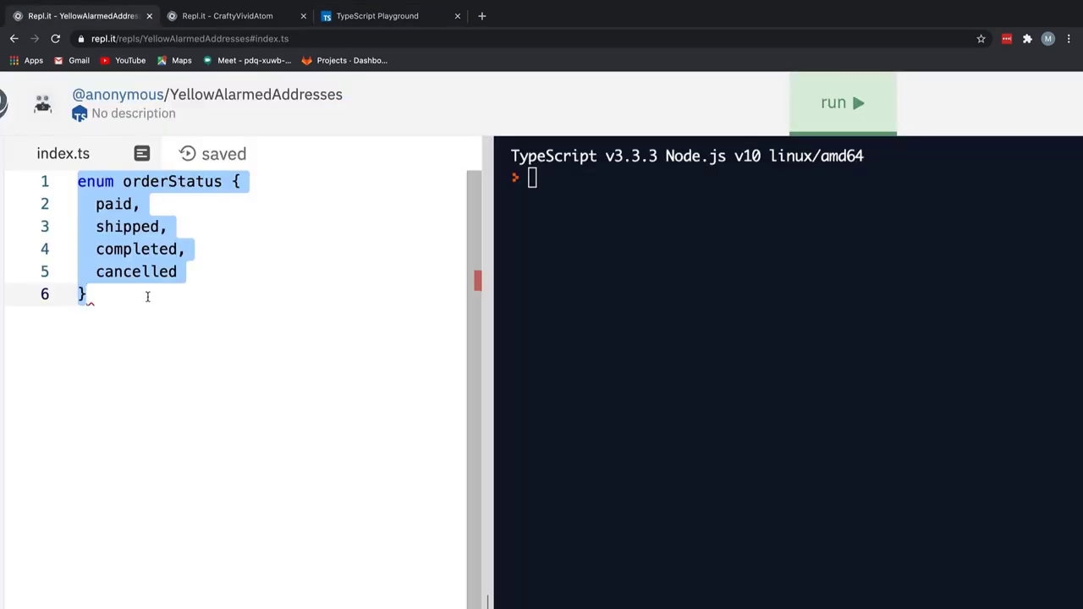
Add let oStatus = orderStatus.shipped with console.log(oStatus) and run it, printing 1.
{"action": "left_click", "coordinate": [842, 103]}
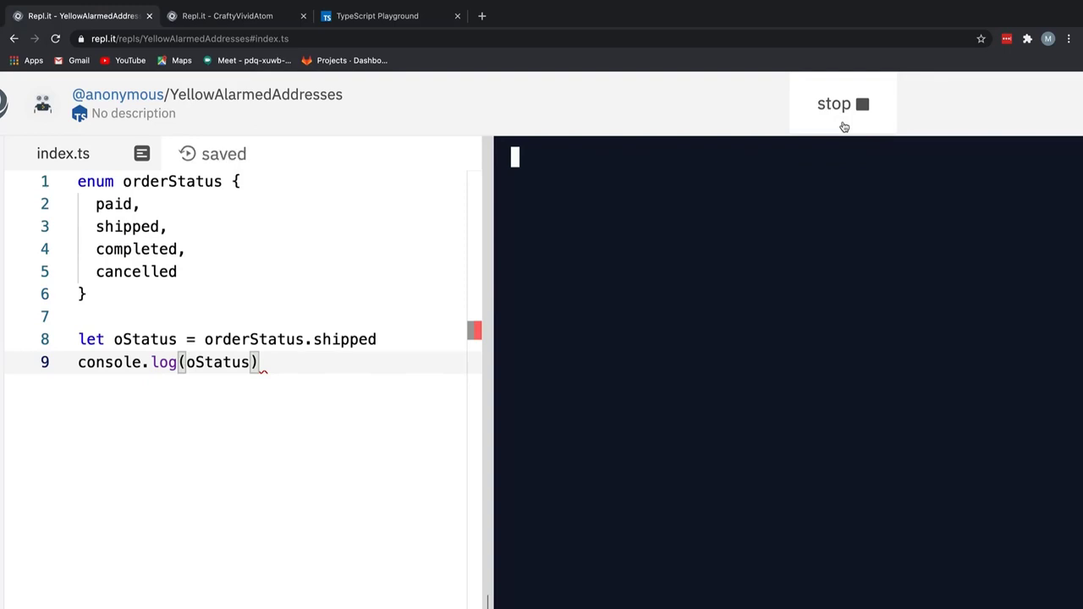
{"action": "left_click", "coordinate": [842, 103]}
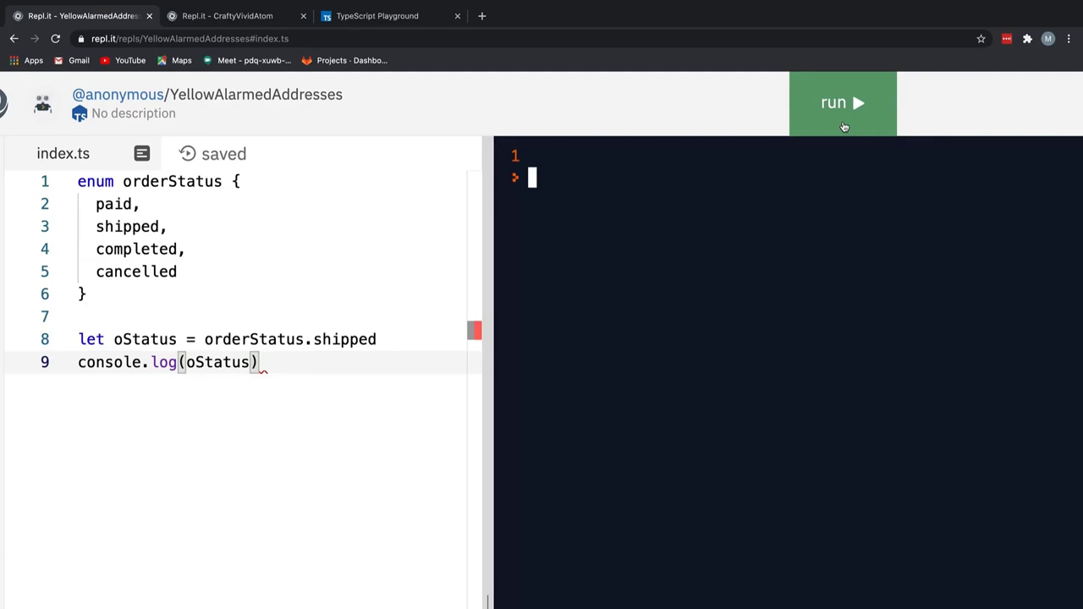
{"action": "mouse_move", "coordinate": [839, 128]}
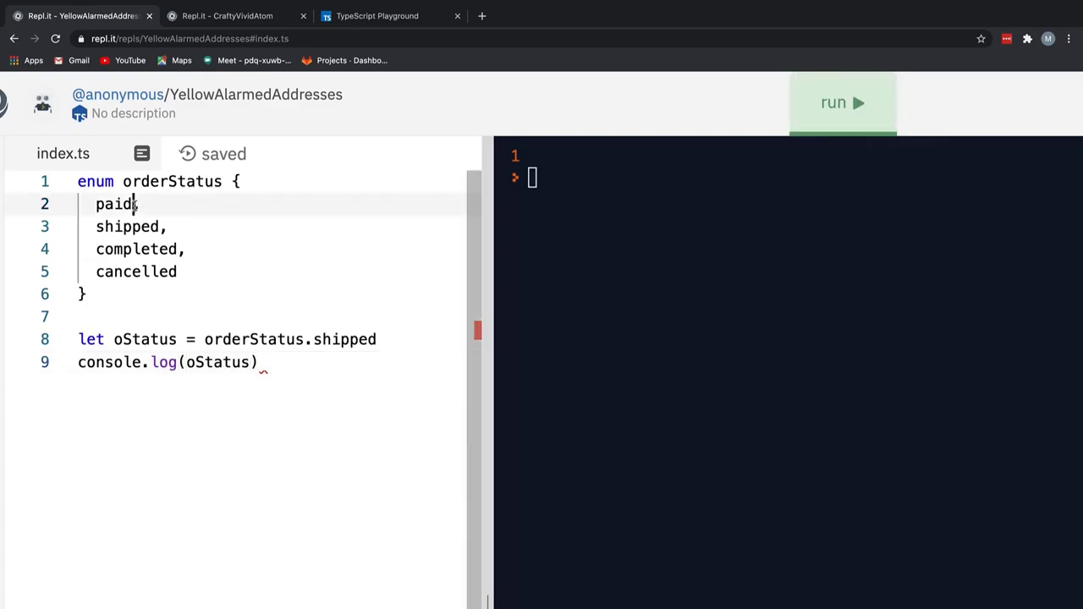
Set paid = 3 in orderStatus and rerun the code to log shipped.
{"action": "type", "text": "= 3"}
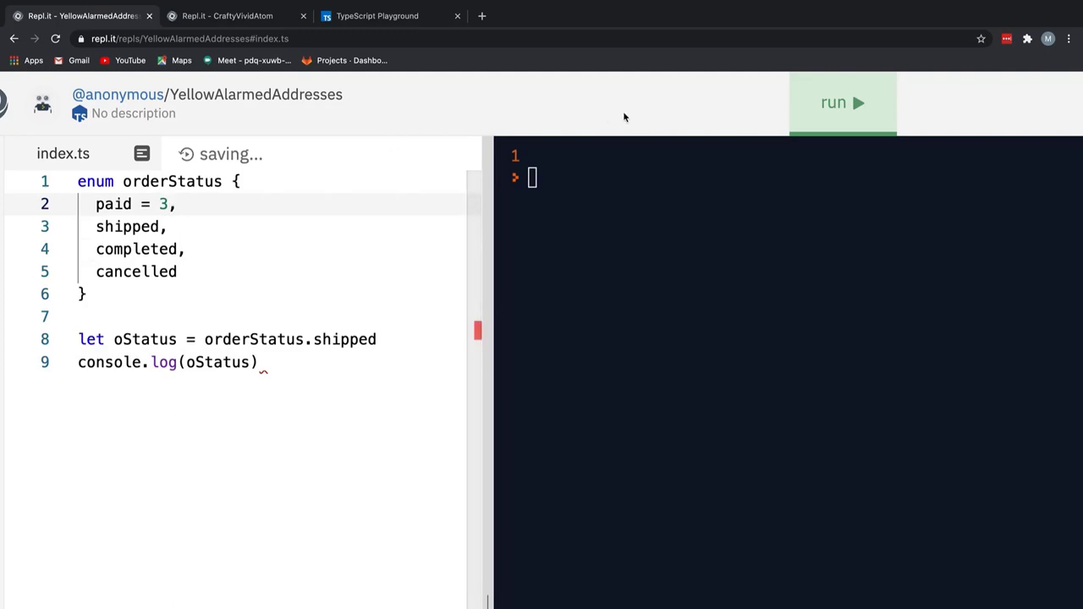
{"action": "left_click", "coordinate": [842, 102]}
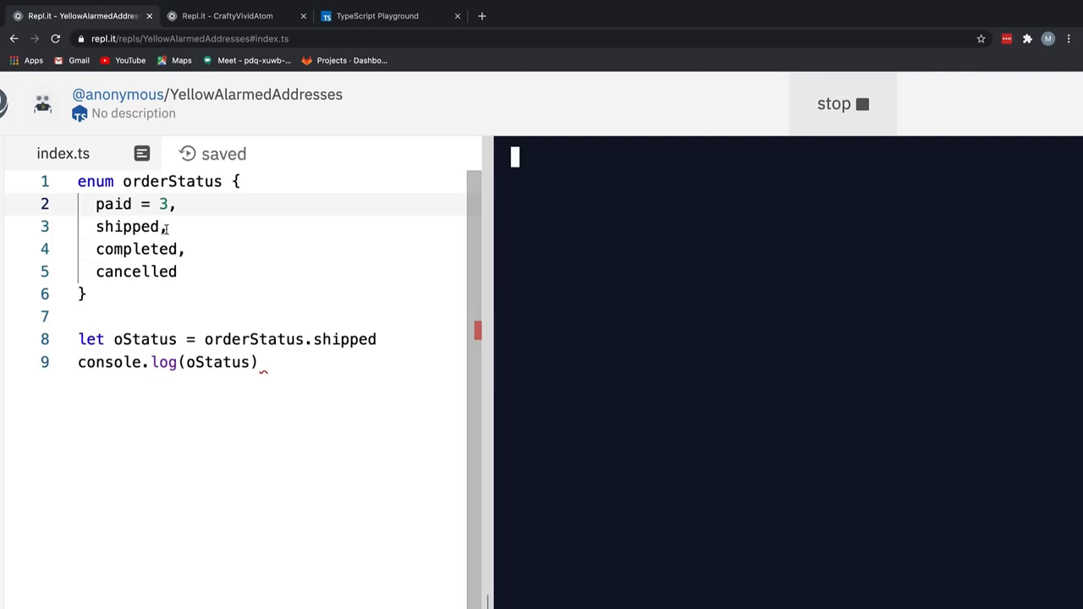
{"action": "left_click", "coordinate": [842, 103]}
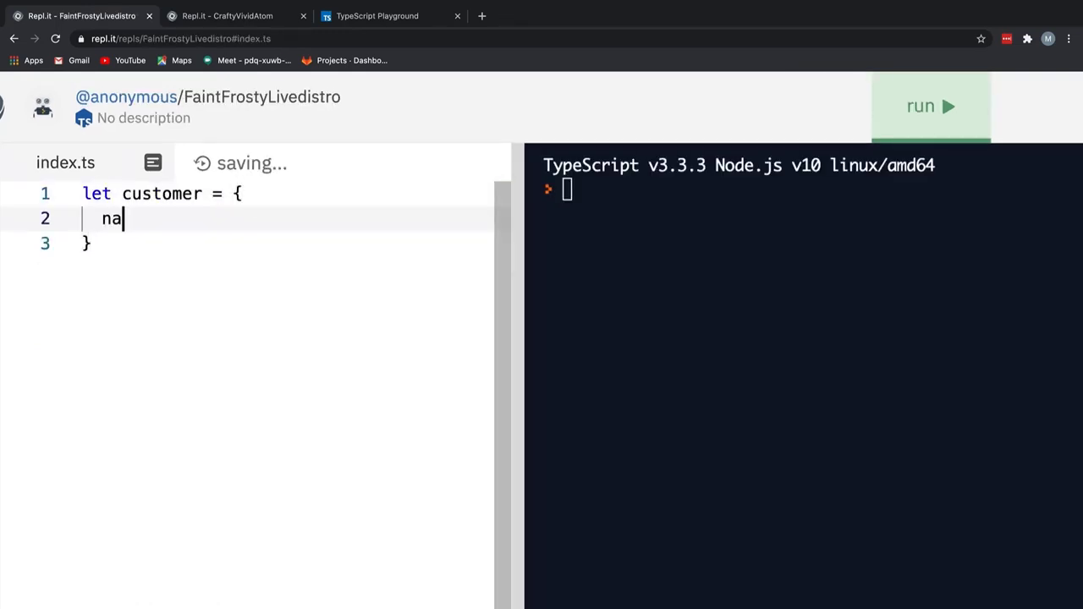
Write a customer object (name "Baby Inc", active true), try customer.name = 32, then clear index.ts.
{"action": "type", "text": "me: \"Baby\""}
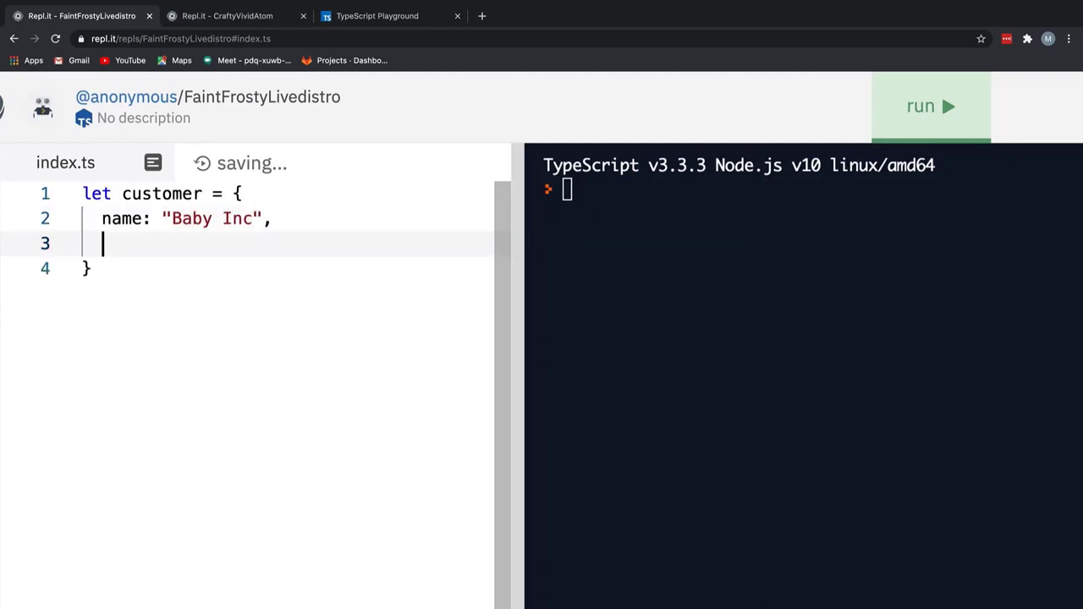
{"action": "type", "text": "active: true"}
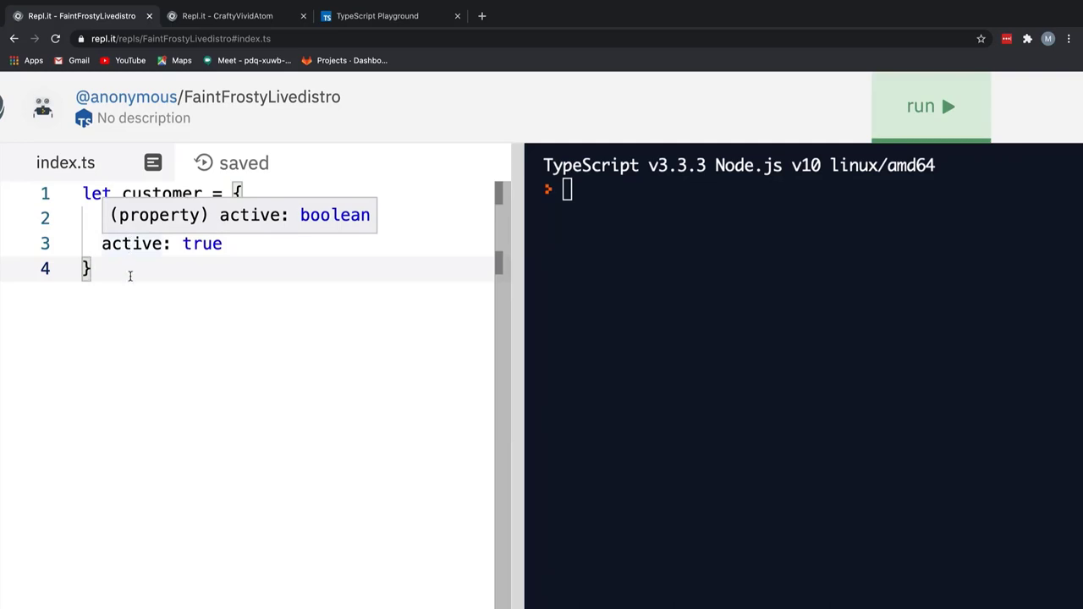
{"action": "type", "text": "name: \"Baby Inc\","}
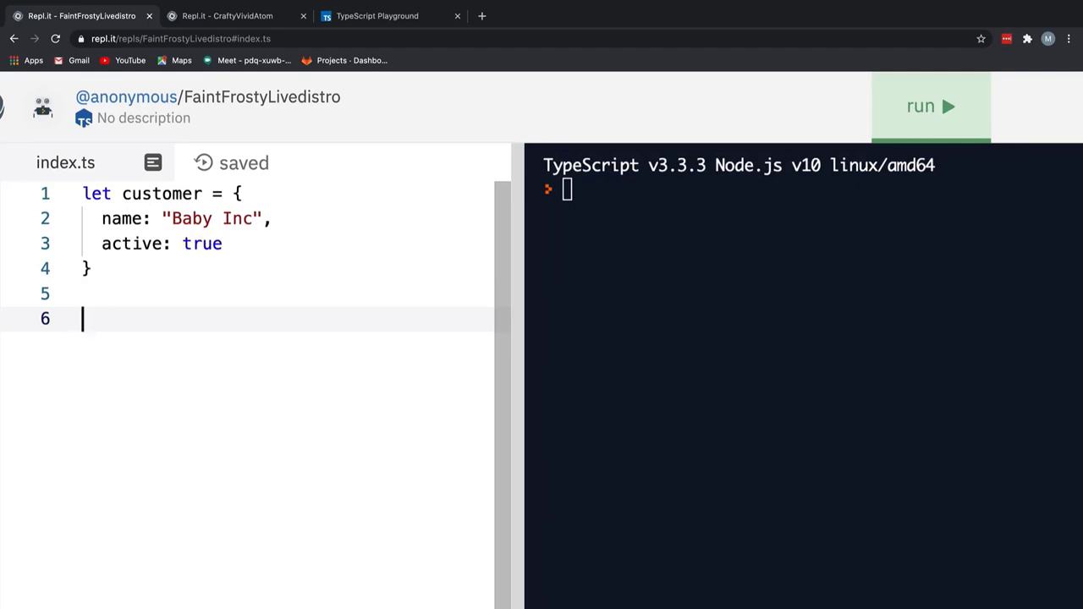
{"action": "type", "text": "custm"}
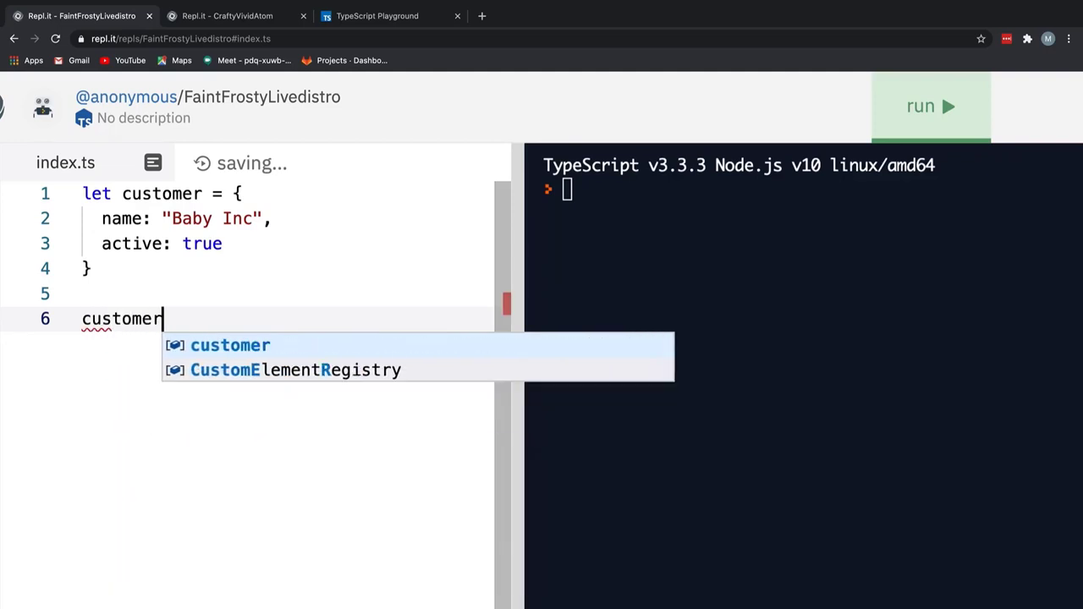
{"action": "type", "text": ".name = 32"}
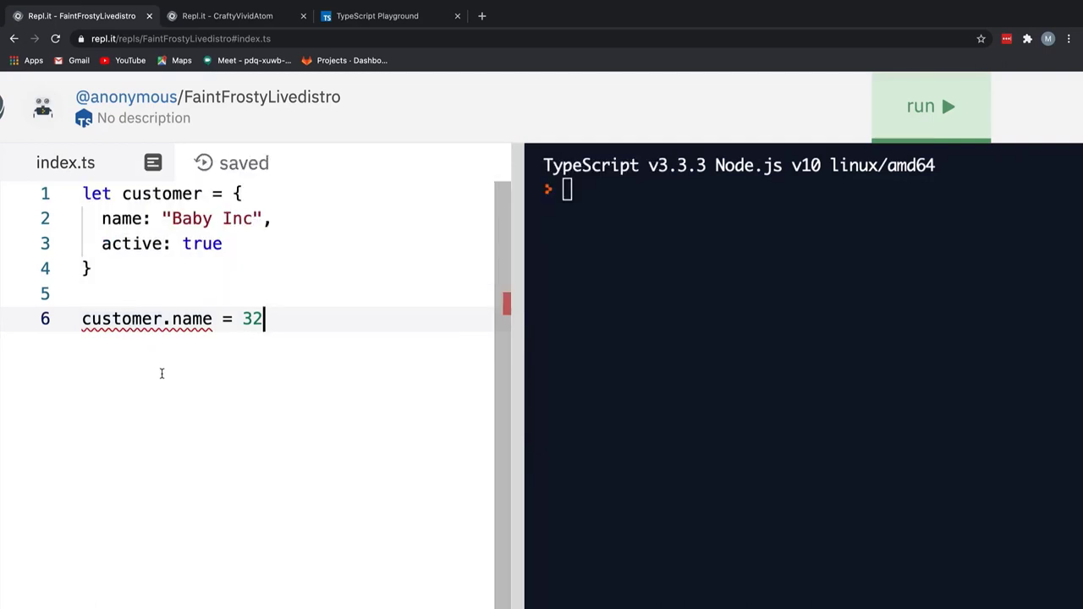
{"action": "key", "text": "ctrl+a"}
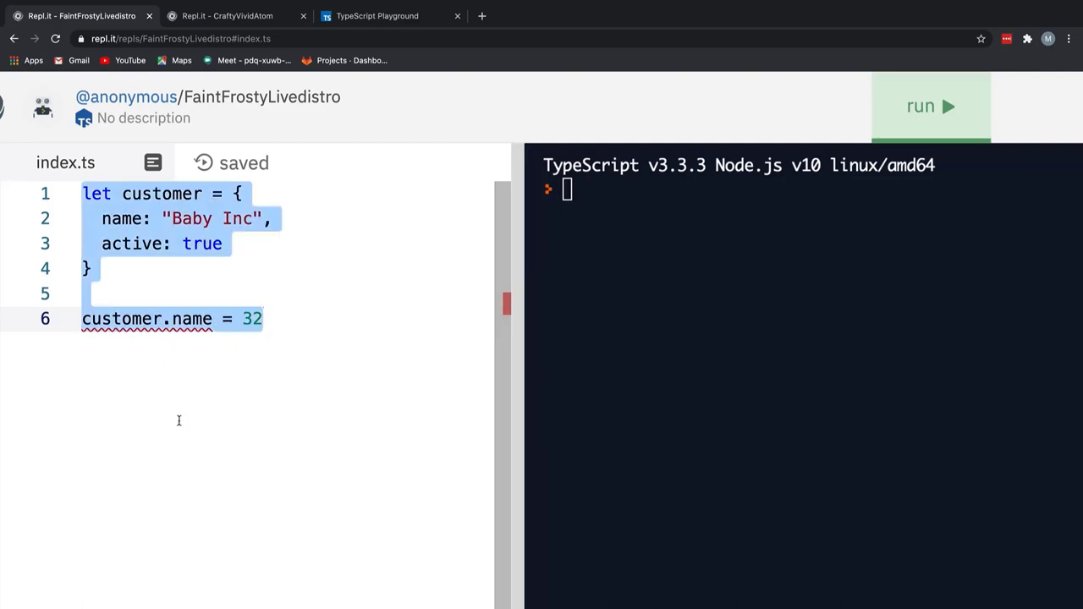
{"action": "key", "text": "Delete"}
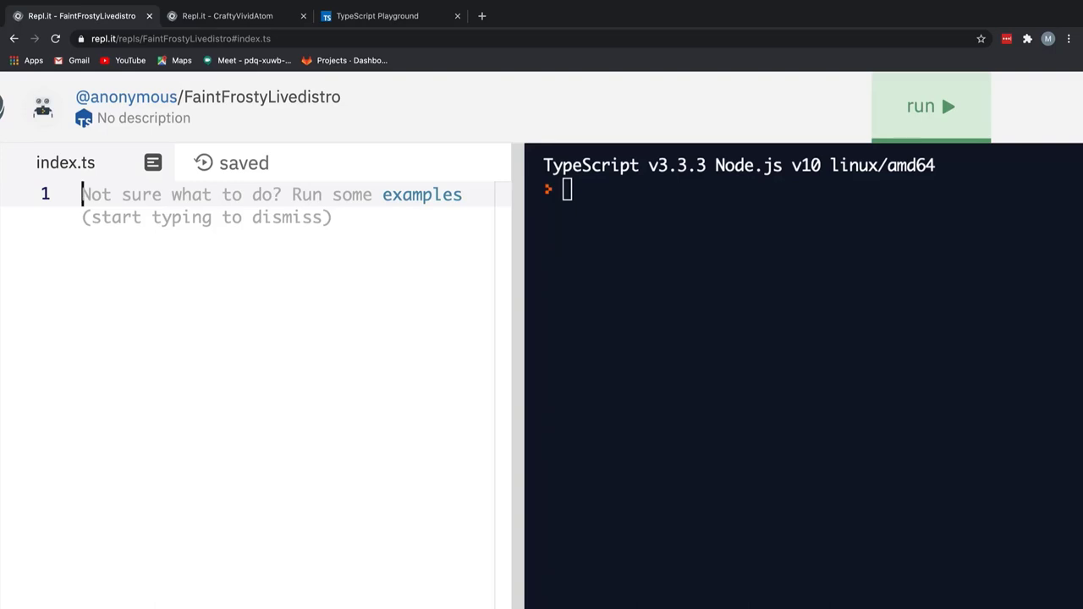
Declare let numbers: number[] = [1,2,3,4,5] in index.ts.
{"action": "type", "text": "let numbers = []"}
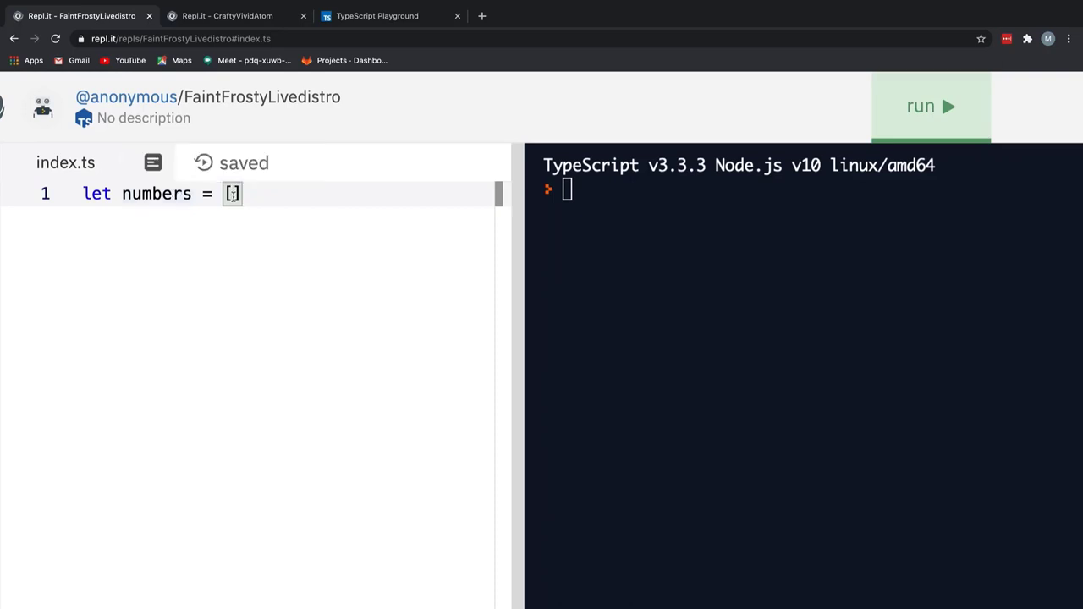
{"action": "type", "text": "1,2,3,4"}
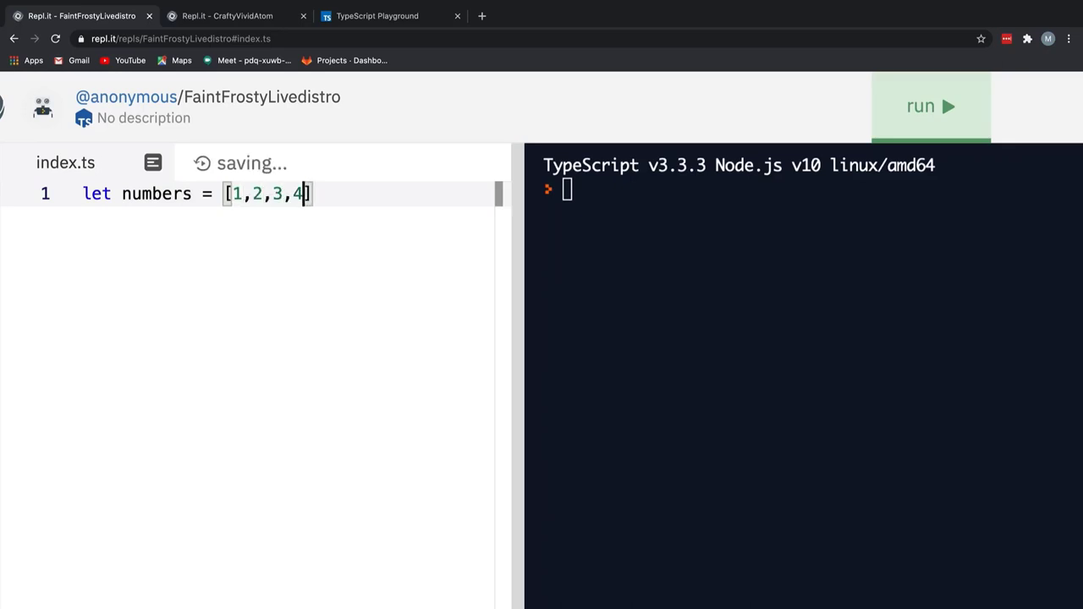
{"action": "type", "text": ",5"}
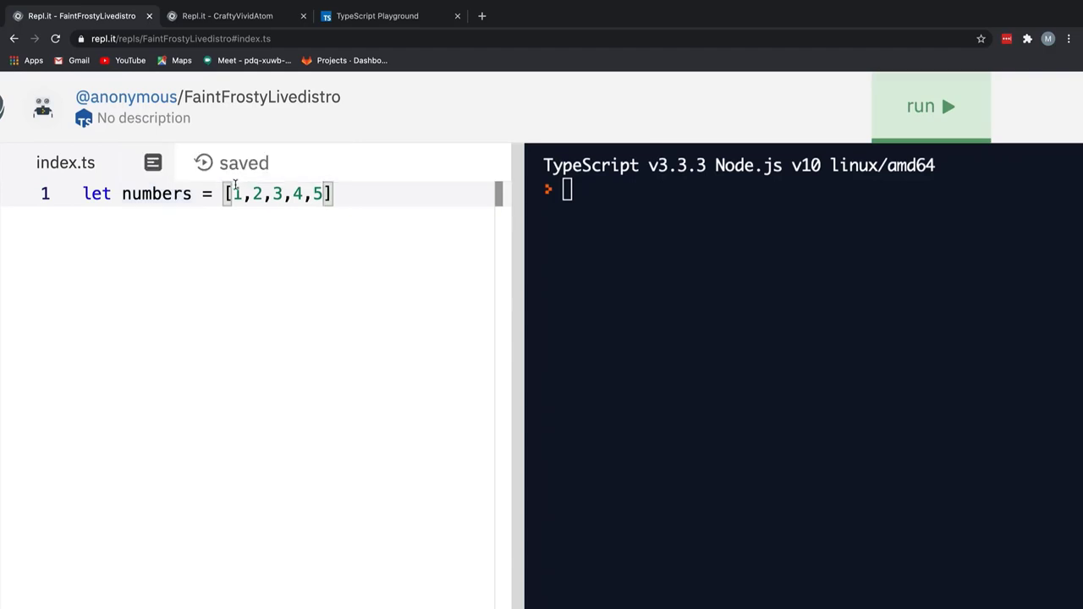
{"action": "mouse_move", "coordinate": [156, 193]}
{"action": "type", "text": ":"}
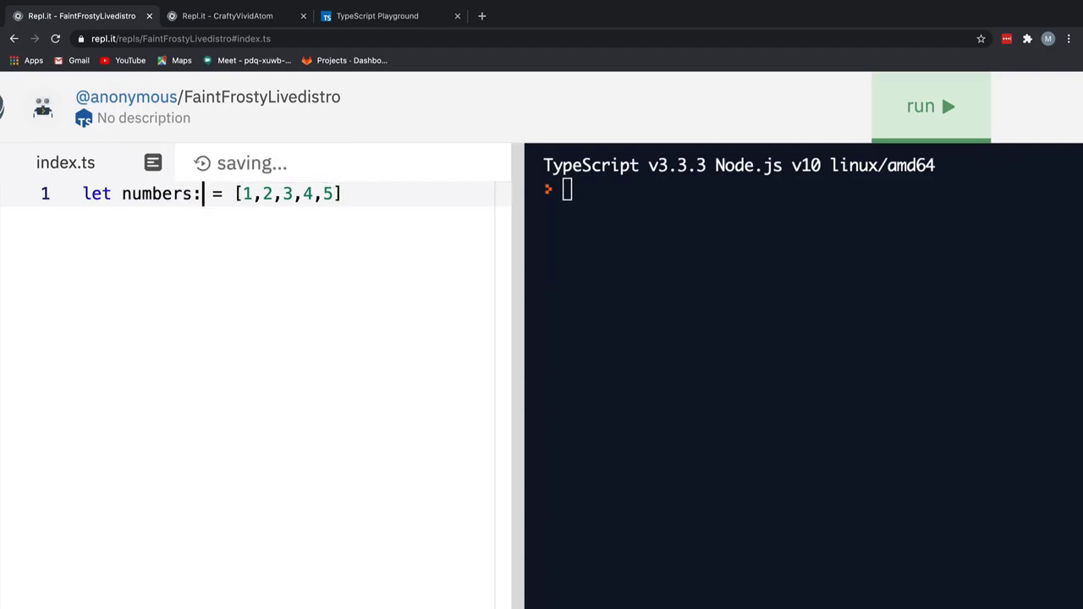
{"action": "type", "text": "number"}
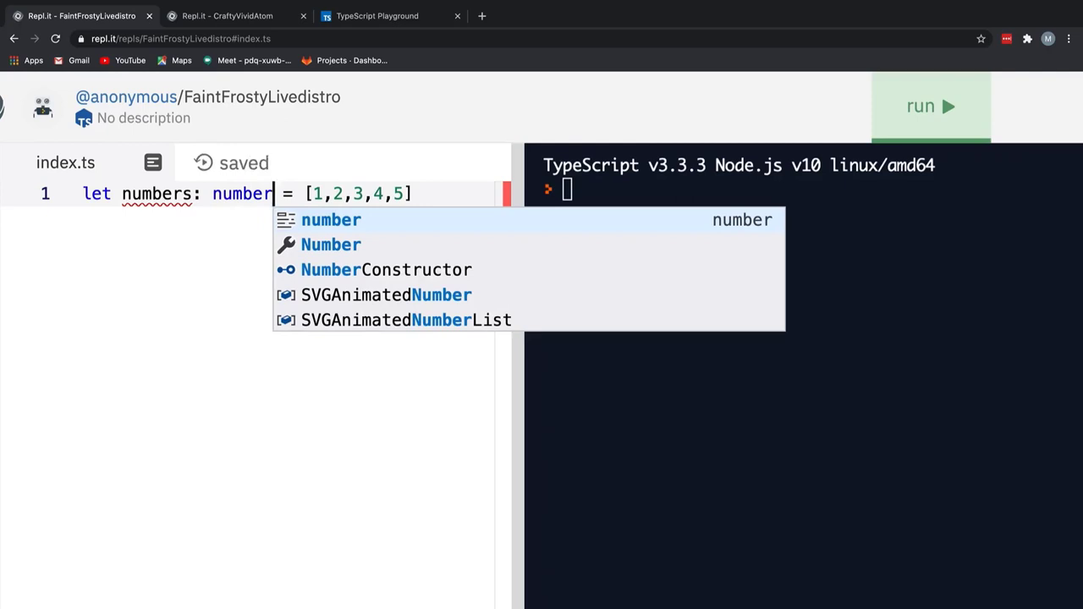
{"action": "type", "text": "[]"}
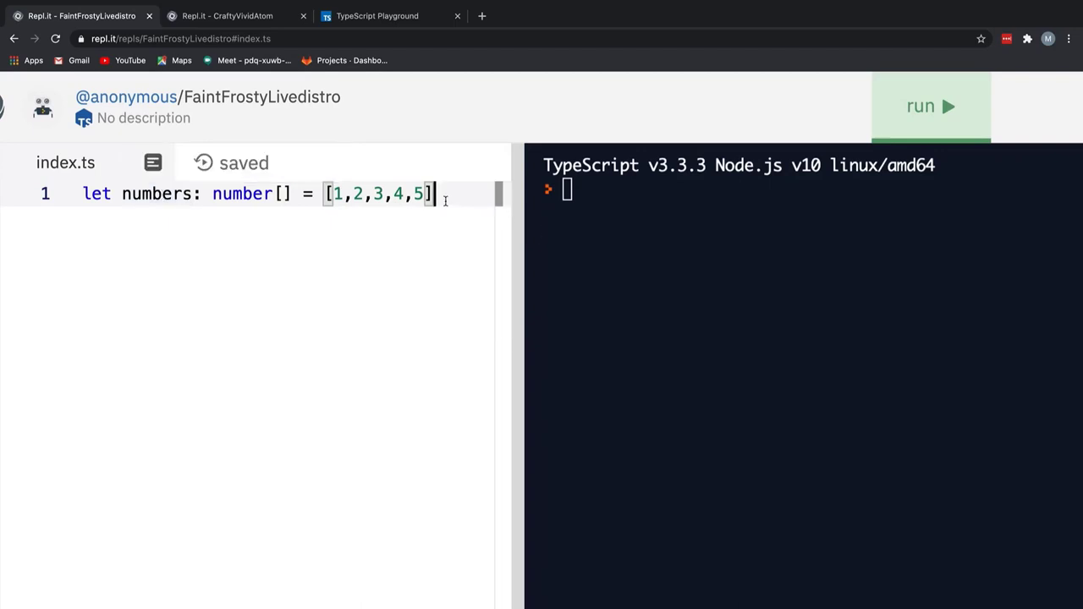
Add numbers.forEach((number) => { console.log(number) }) below the array.
{"action": "type", "text": "number"}
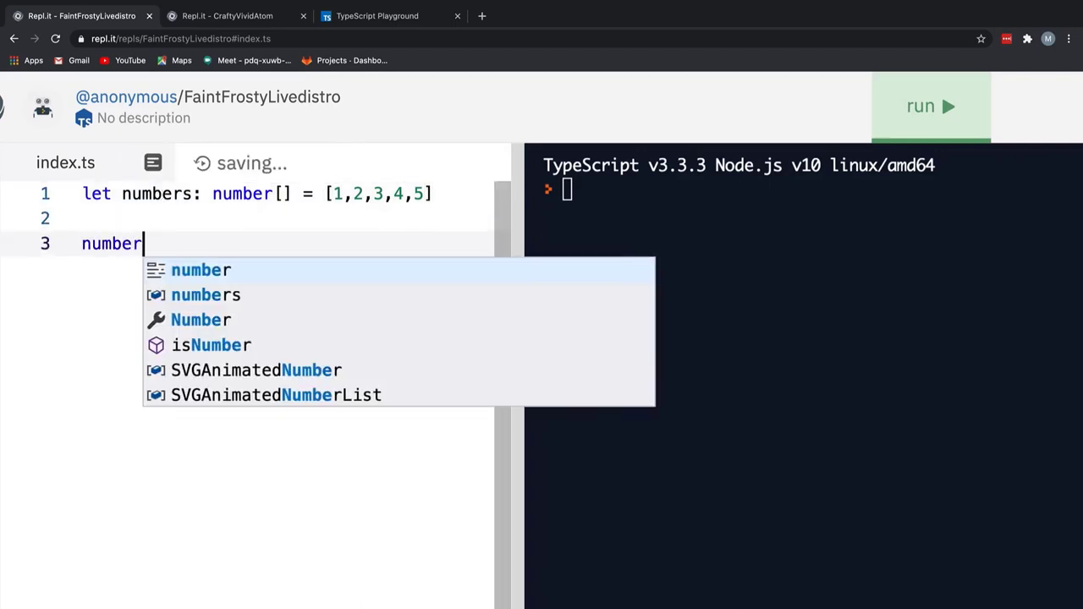
{"action": "type", "text": "s.forEa"}
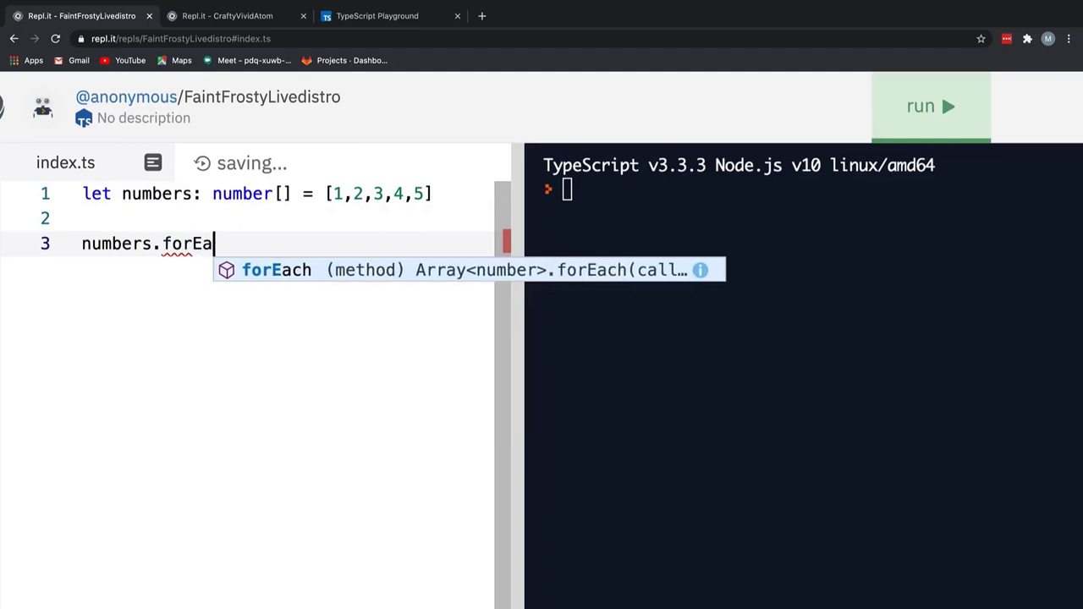
{"action": "type", "text": "ch(() => {"}
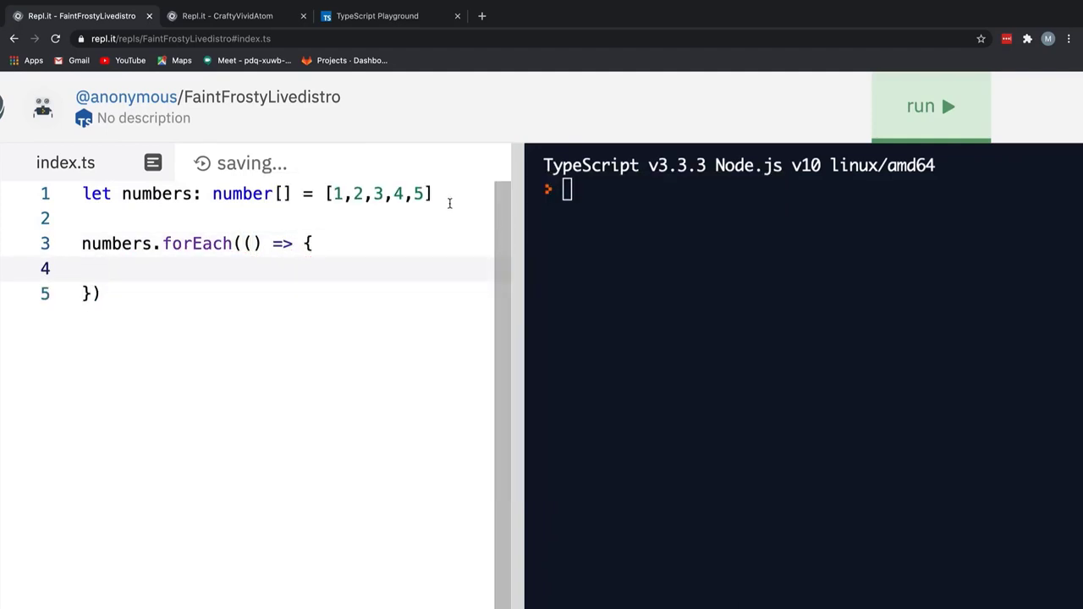
{"action": "type", "text": "number"}
{"action": "type", "text": "co"}
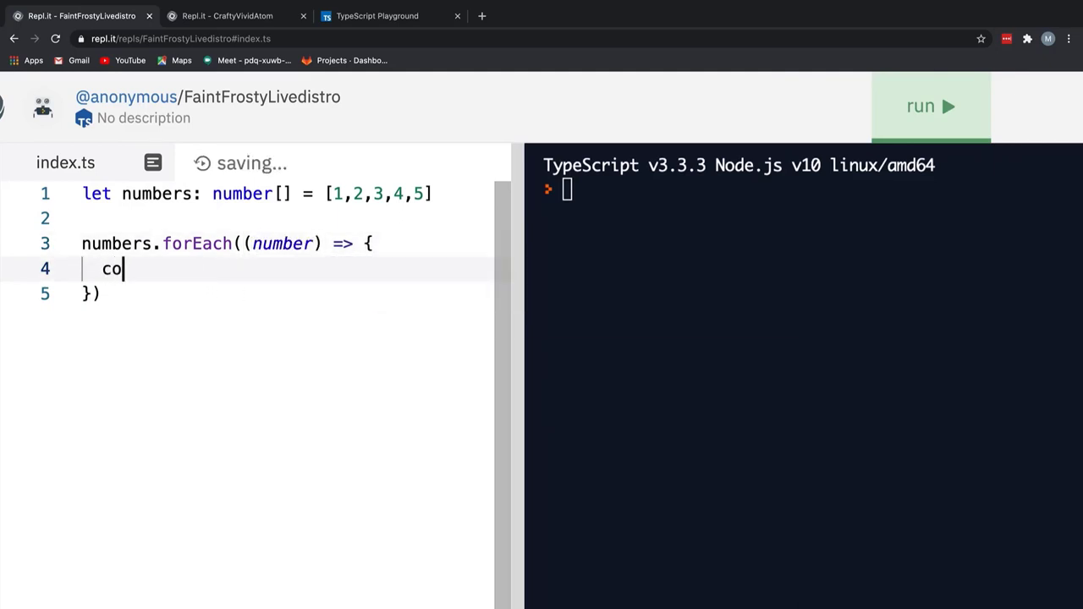
{"action": "type", "text": "nsole.log("}
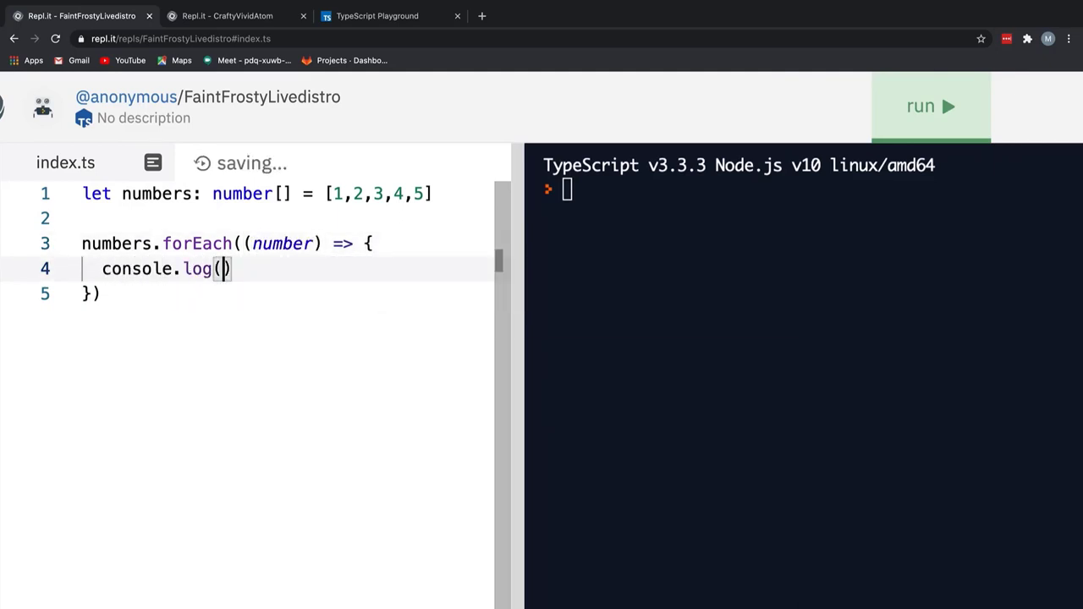
{"action": "type", "text": "number"}
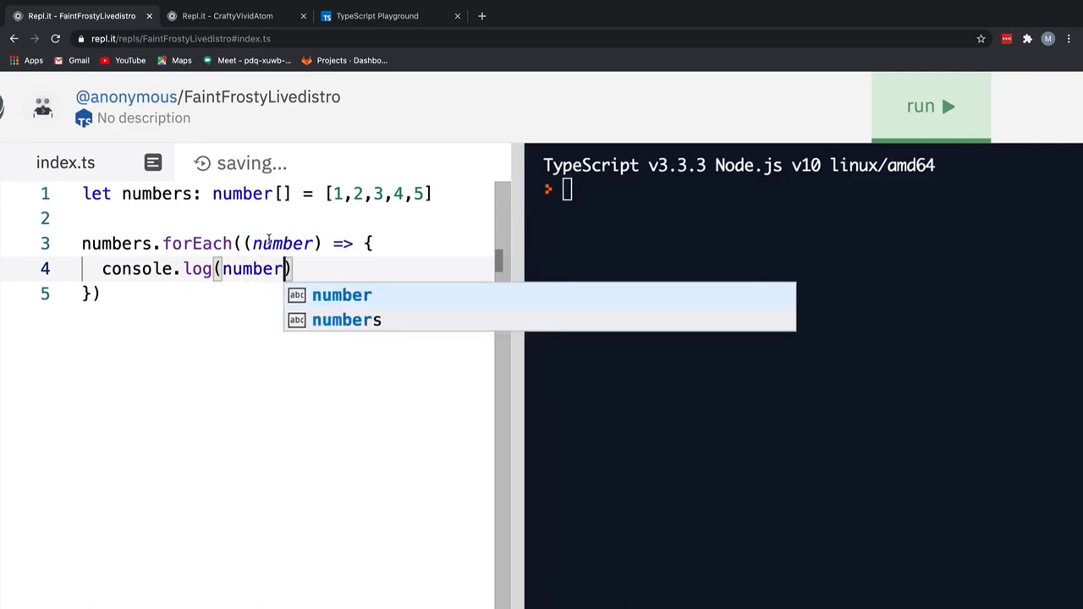
{"action": "key", "text": "Escape"}
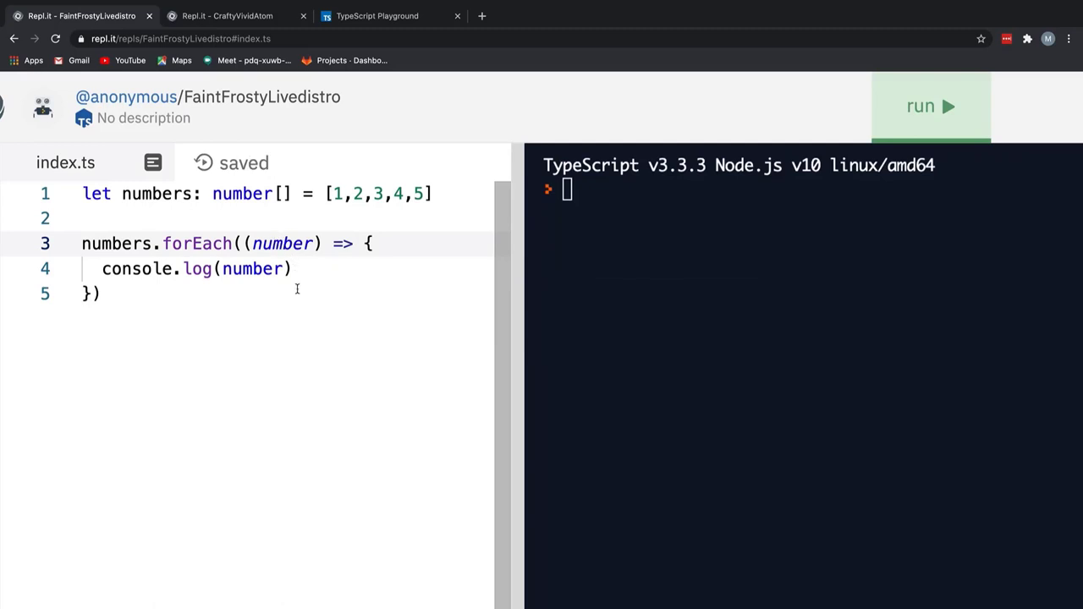
{"action": "left_click", "coordinate": [285, 243]}
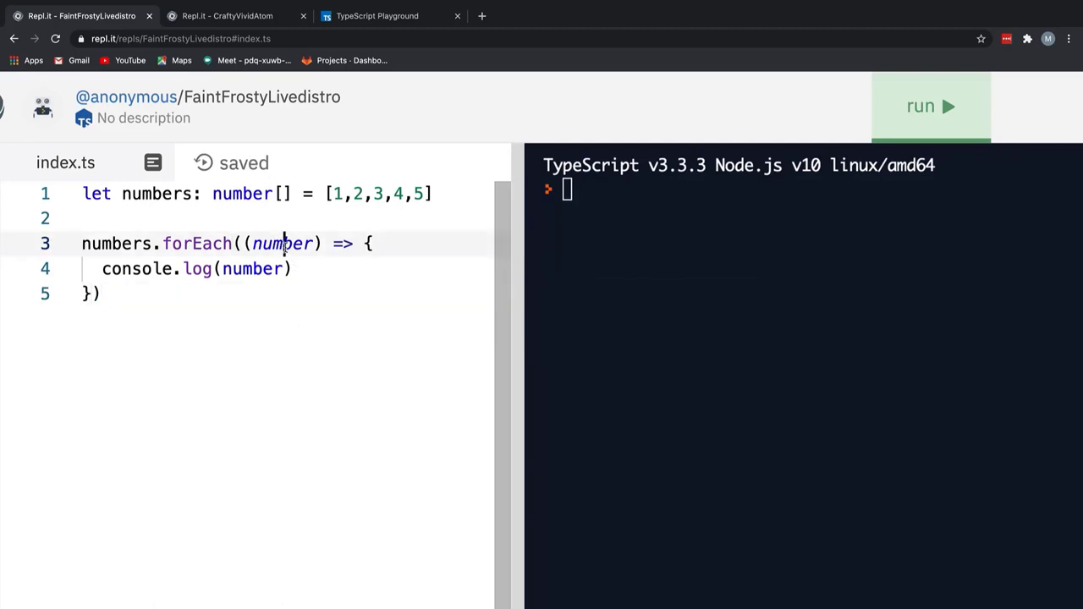